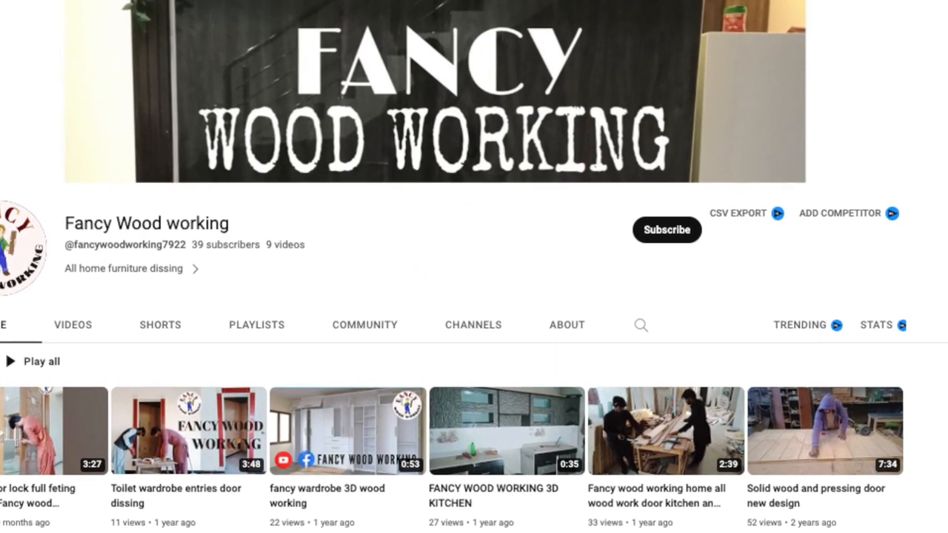
# Step: Ask ChatGPT for logo prompts for a furniture company named Fancy Wood Working and review the list
pyautogui.scroll(-3)
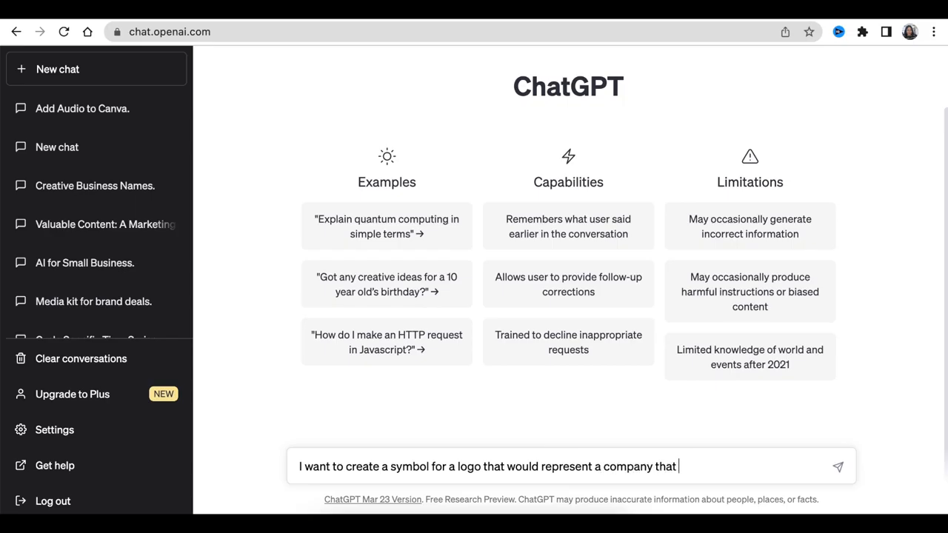
pyautogui.write('design furniture. The name of the company is Fancy Wood Working.  Can you help generate few prompts I can use on Playground AI that would produce this?')
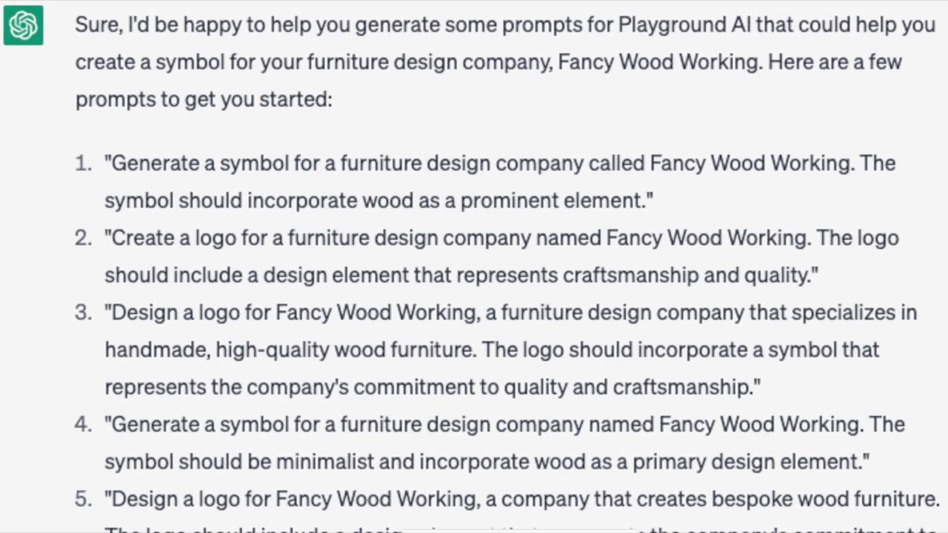
pyautogui.scroll(-3)
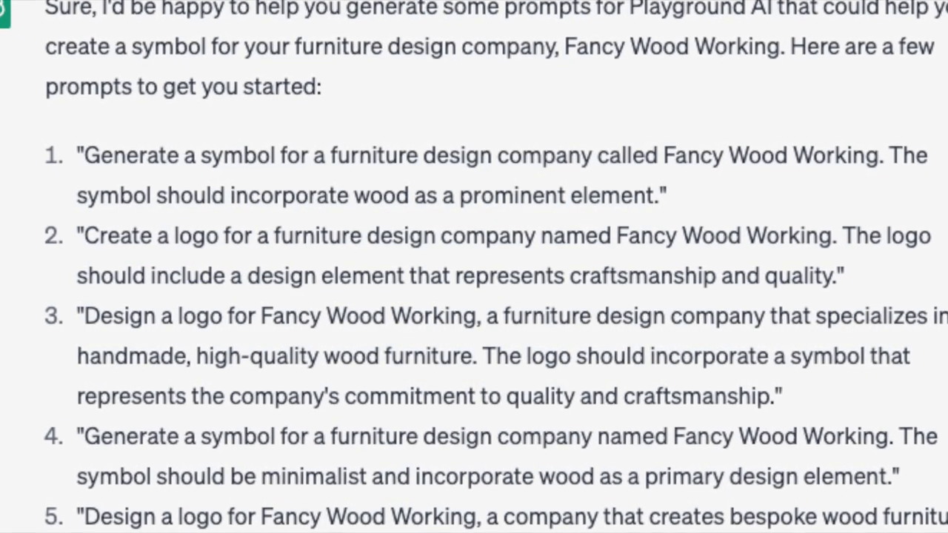
pyautogui.scroll(-3)
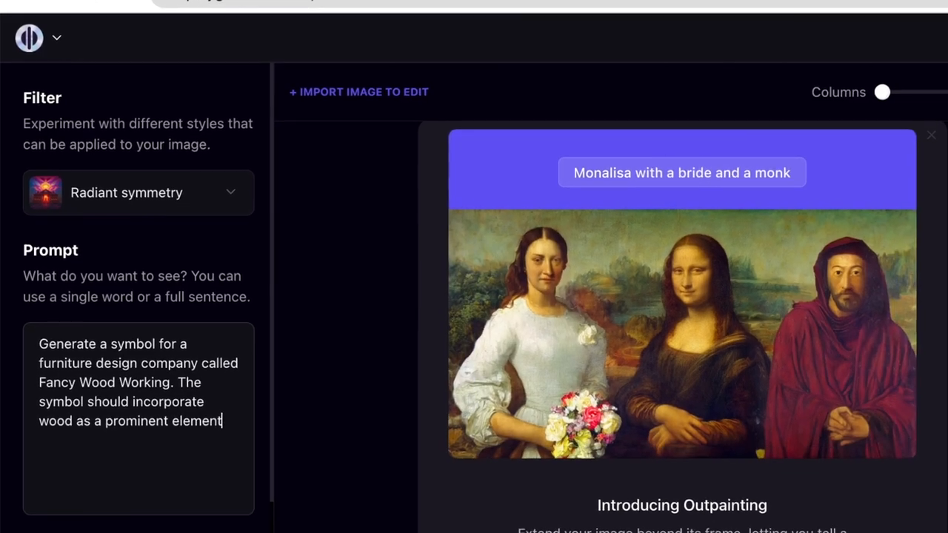
# Step: Generate App Icons-style logo candidates, then start rewriting the prompt for a furniture-interior look
pyautogui.scroll(-3)
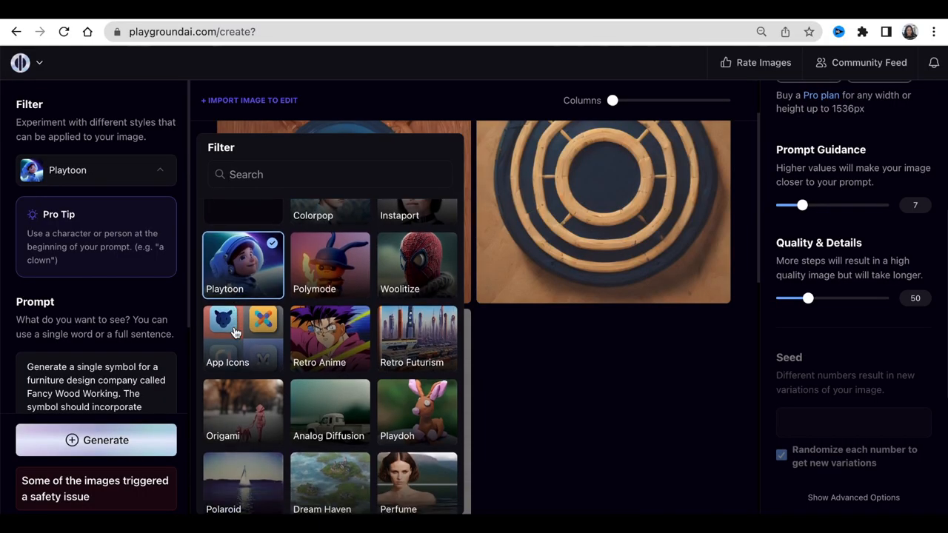
pyautogui.click(228, 338)
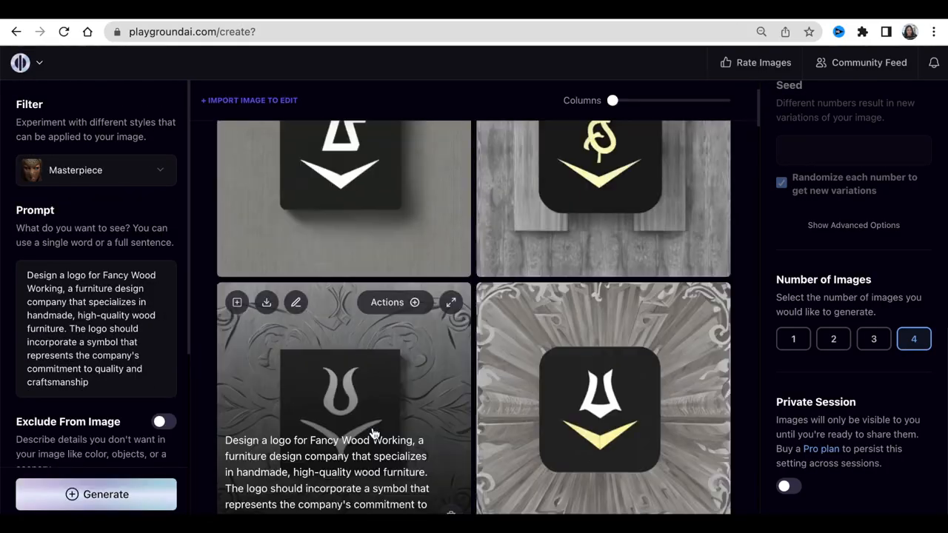
pyautogui.click(95, 169)
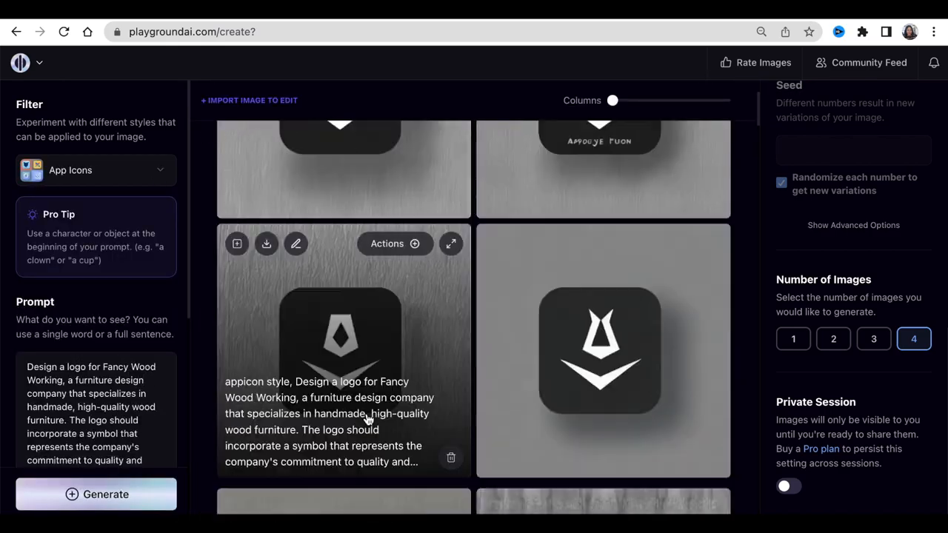
pyautogui.click(95, 495)
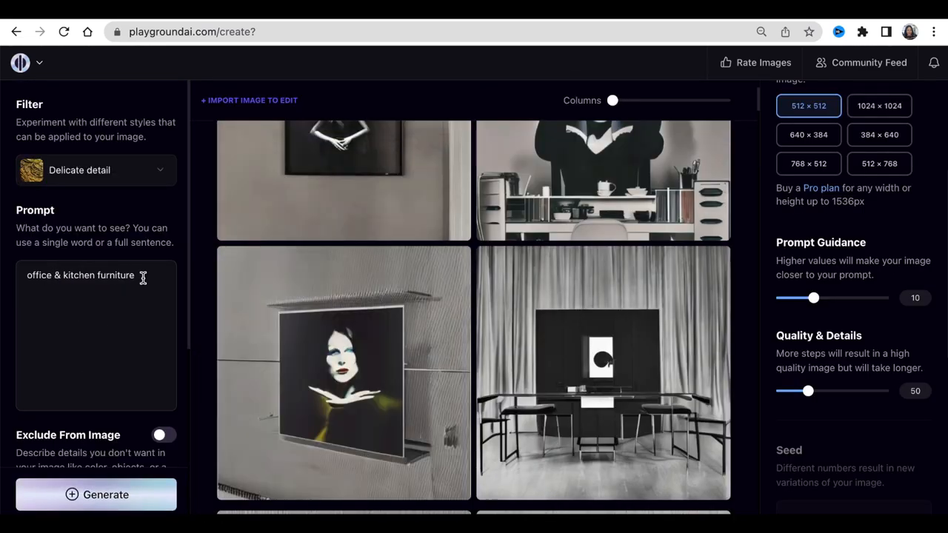
pyautogui.click(95, 495)
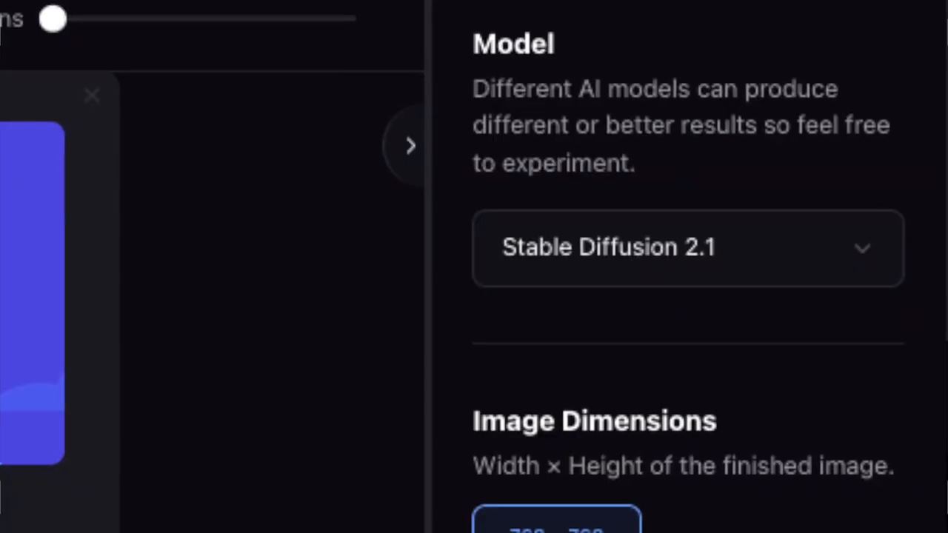
# Step: Generate wood-toned symbol images with no filter on Stable Diffusion 2.1 and review the results
pyautogui.scroll(-3)
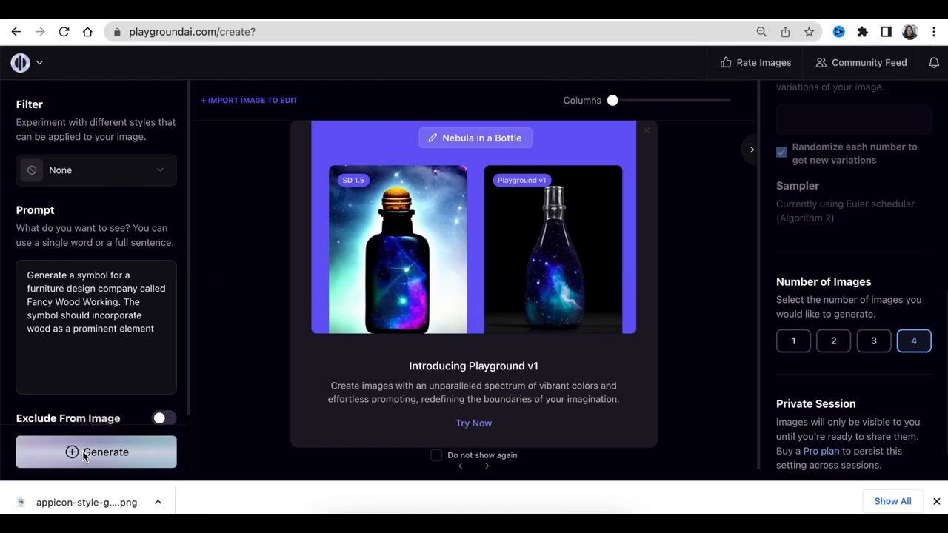
pyautogui.click(95, 451)
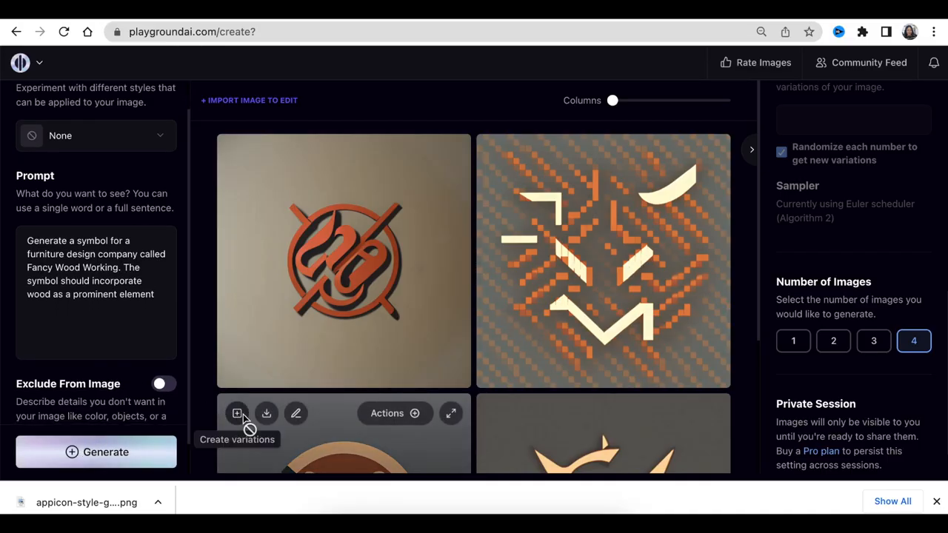
pyautogui.scroll(-3)
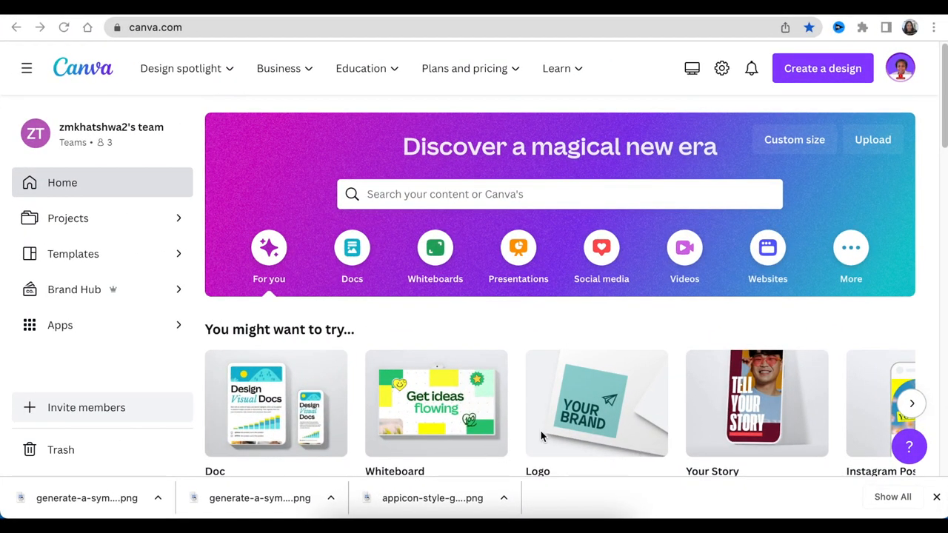
# Step: Create a logo-sized design and place the uploaded chevron wood emblem on the blank page
pyautogui.click(260, 497)
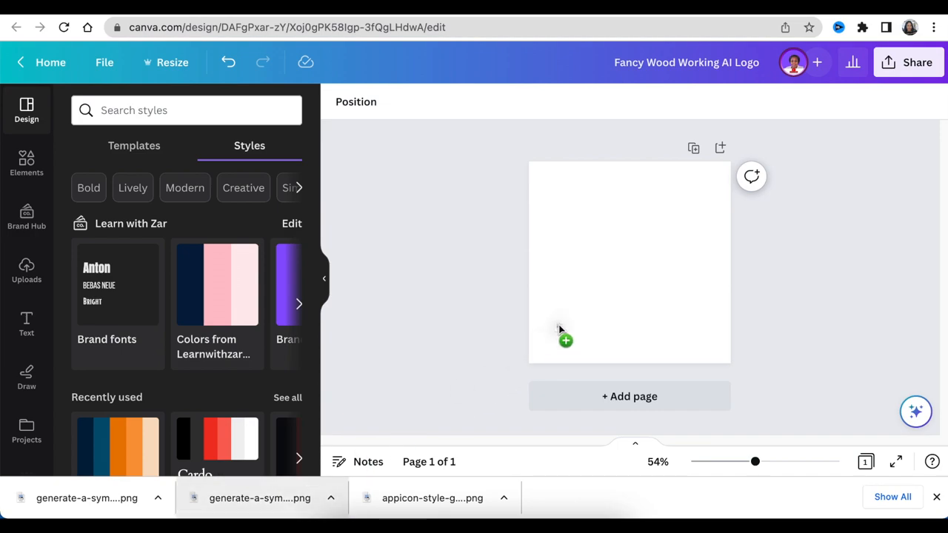
pyautogui.click(27, 269)
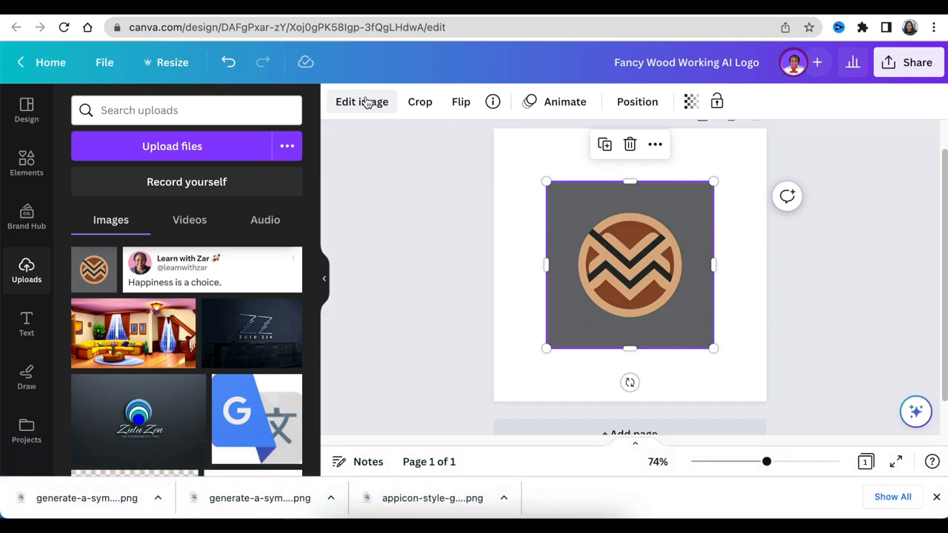
pyautogui.click(361, 101)
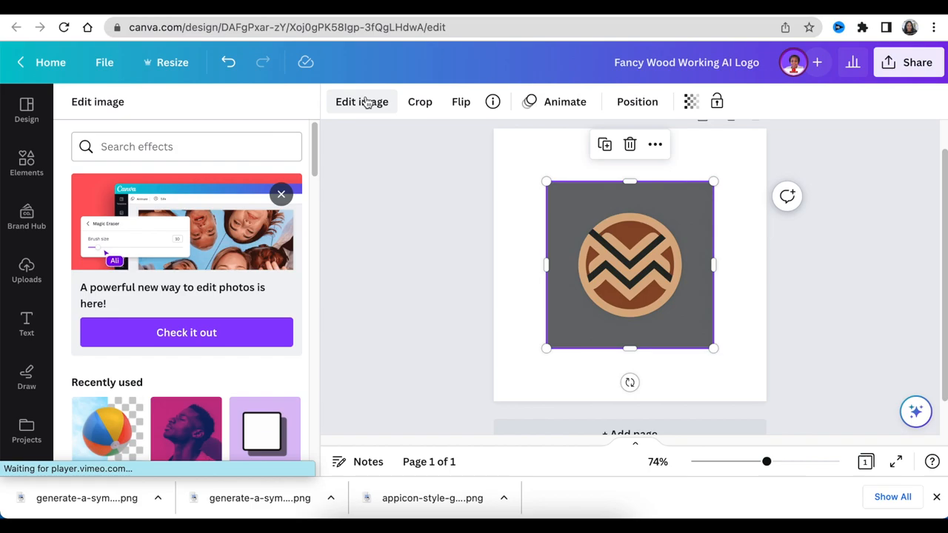
pyautogui.scroll(-3)
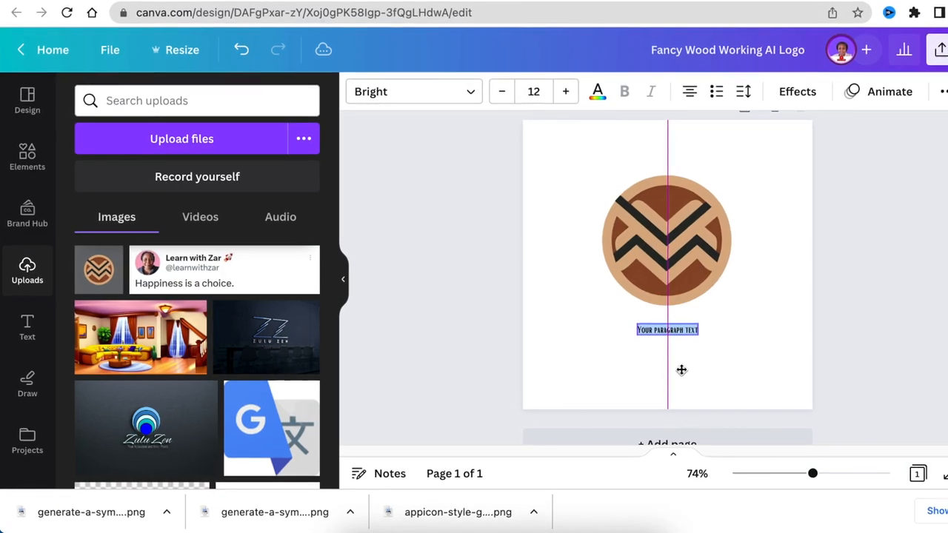
# Step: Set the FANCY WOOD WORKING caption in Metropolis and begin a 'Custo...' tagline text box
pyautogui.click(414, 92)
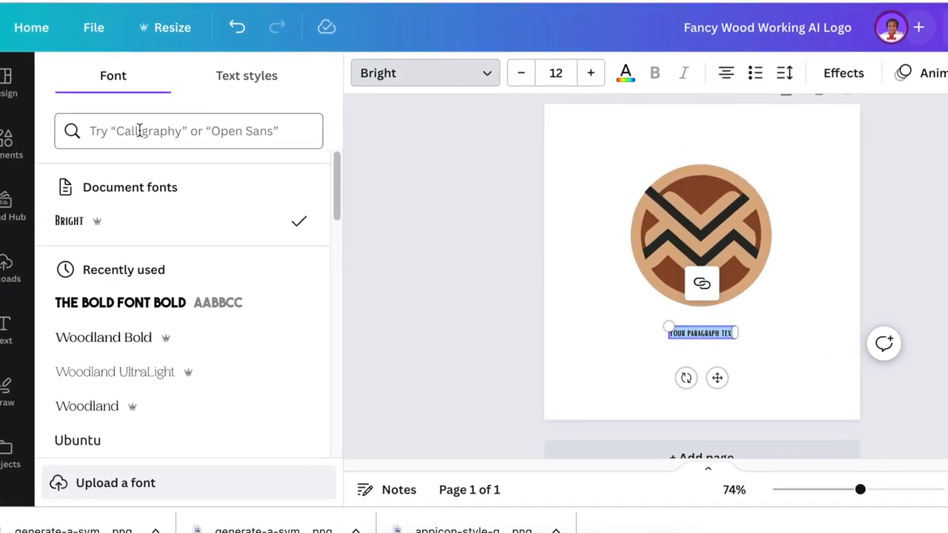
pyautogui.write('metro')
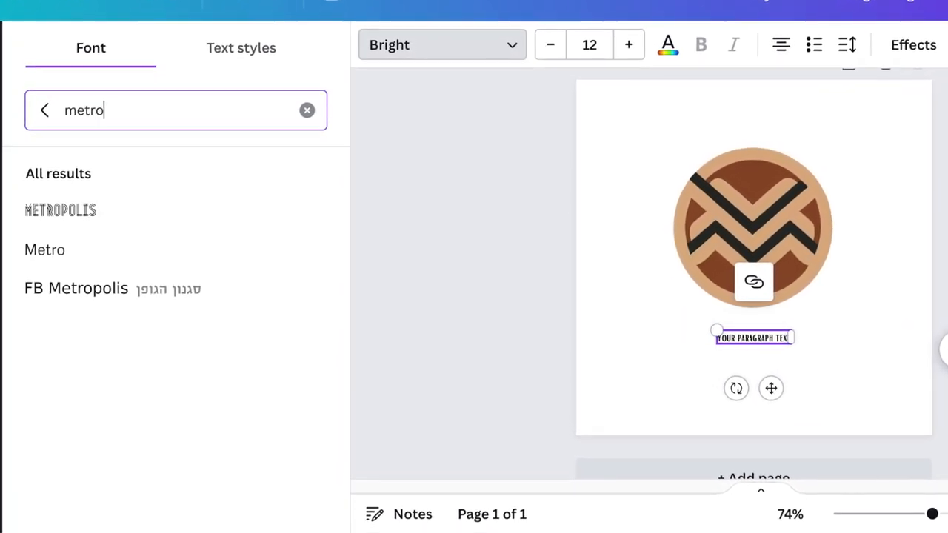
pyautogui.click(61, 211)
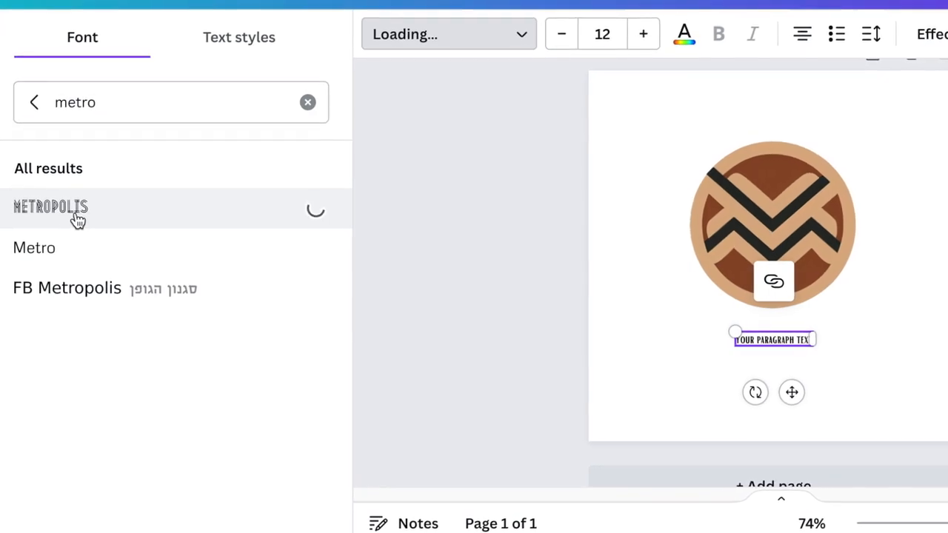
pyautogui.click(51, 206)
pyautogui.write('FANCY WOOD WORKING')
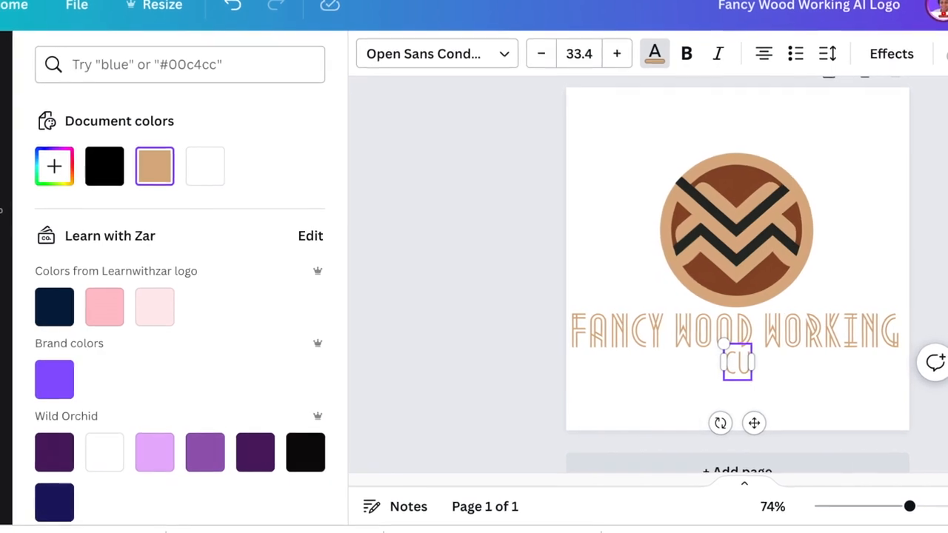
pyautogui.write('Custo')
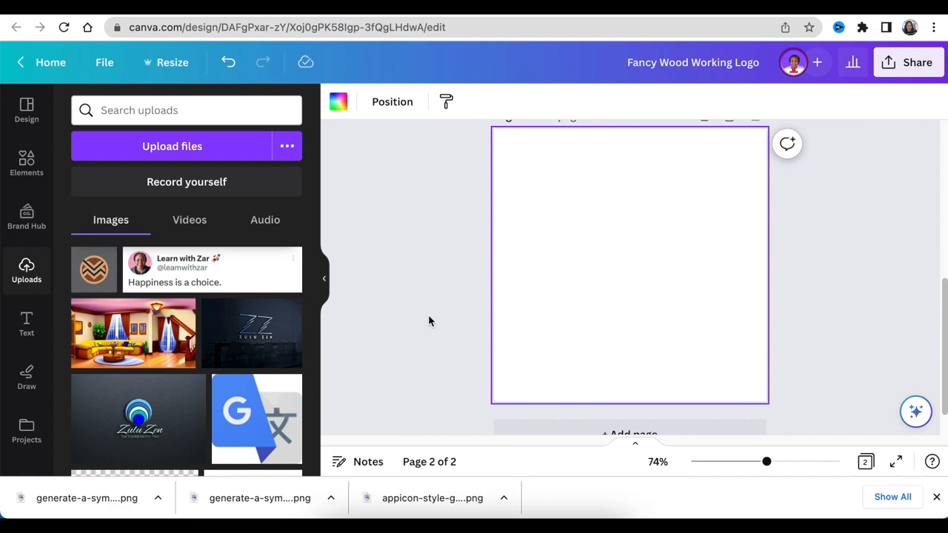
# Step: Set the placeholder letter in High Tide Geometric and move the F toward the left of the page
pyautogui.click(630, 264)
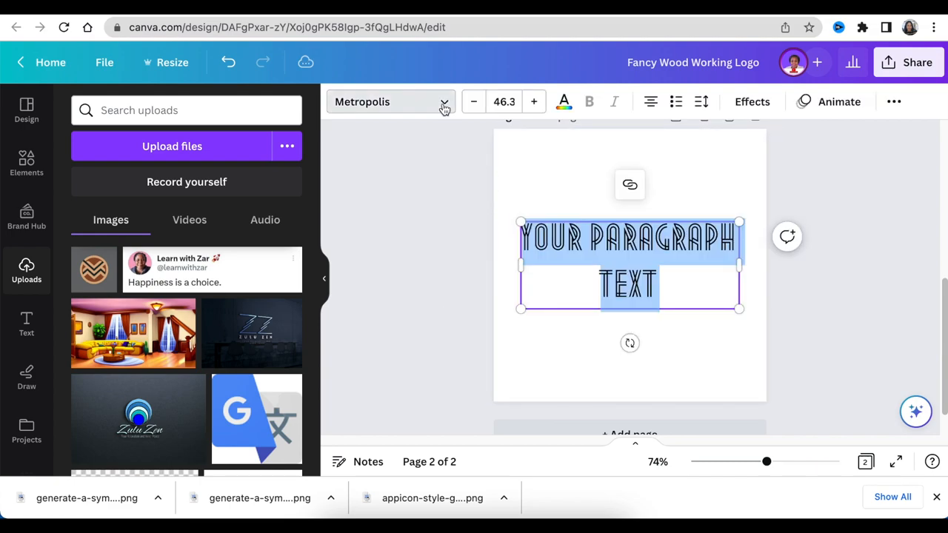
pyautogui.click(391, 101)
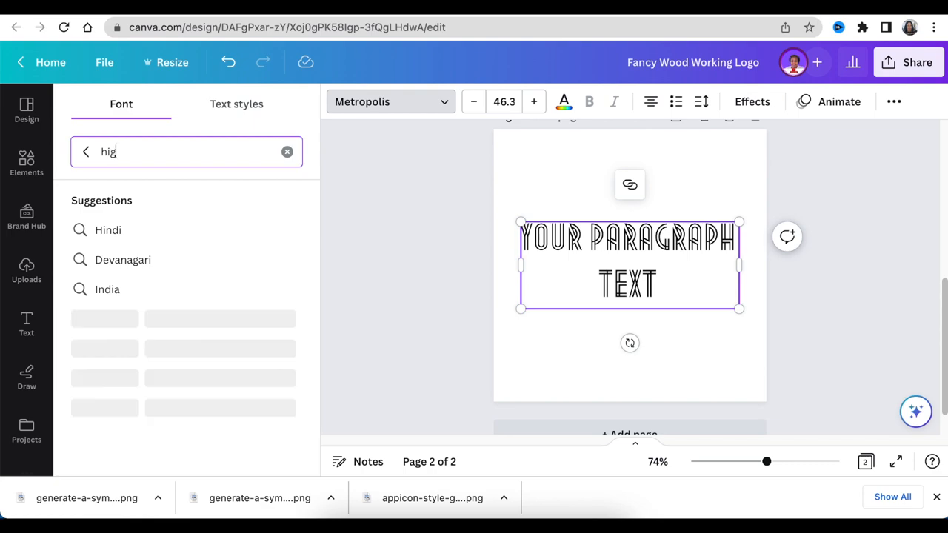
pyautogui.write('high ti')
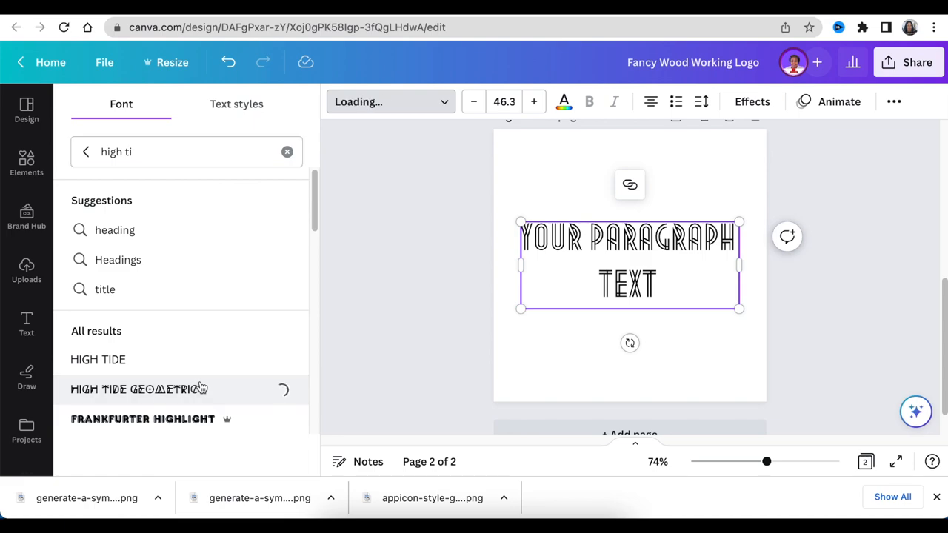
pyautogui.click(138, 388)
pyautogui.write('F')
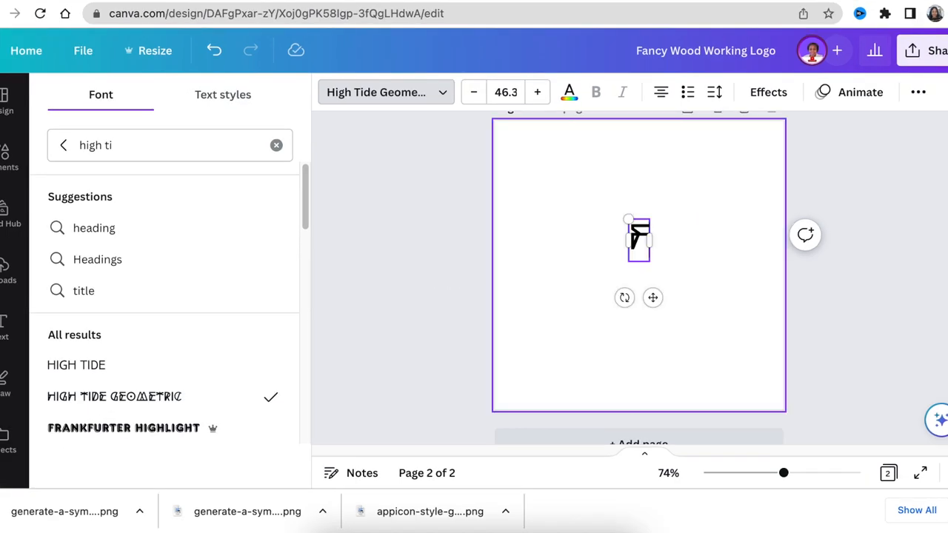
pyautogui.moveTo(627, 220); pyautogui.dragTo(604, 172)
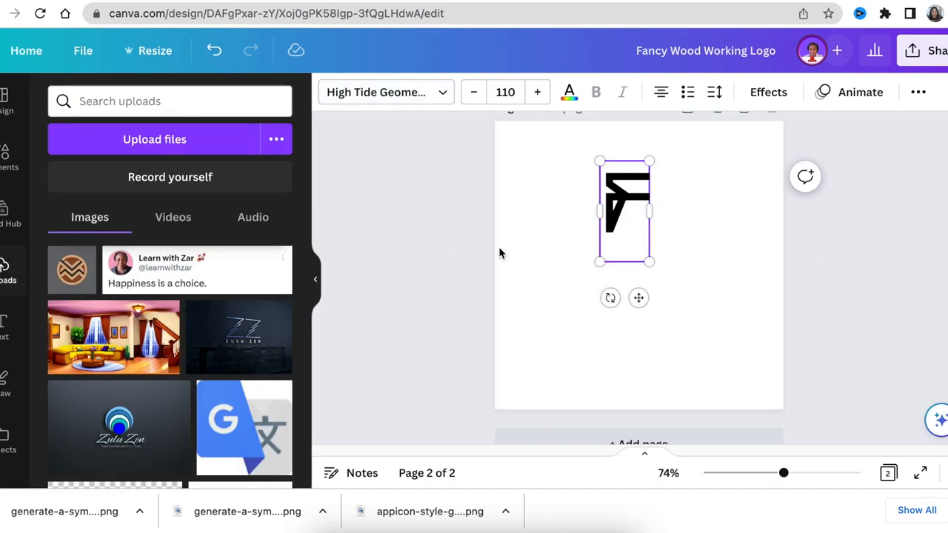
pyautogui.moveTo(626, 211); pyautogui.dragTo(581, 246)
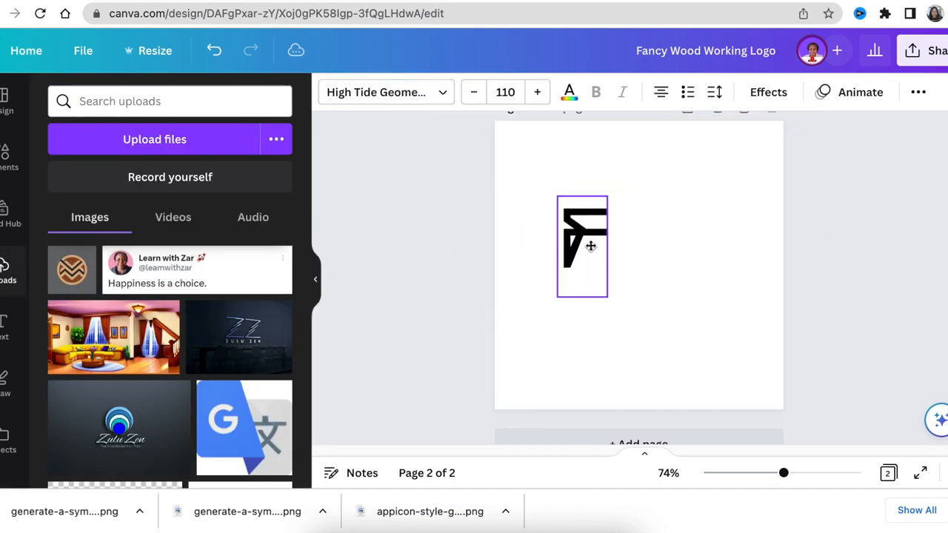
pyautogui.moveTo(590, 245); pyautogui.dragTo(581, 246)
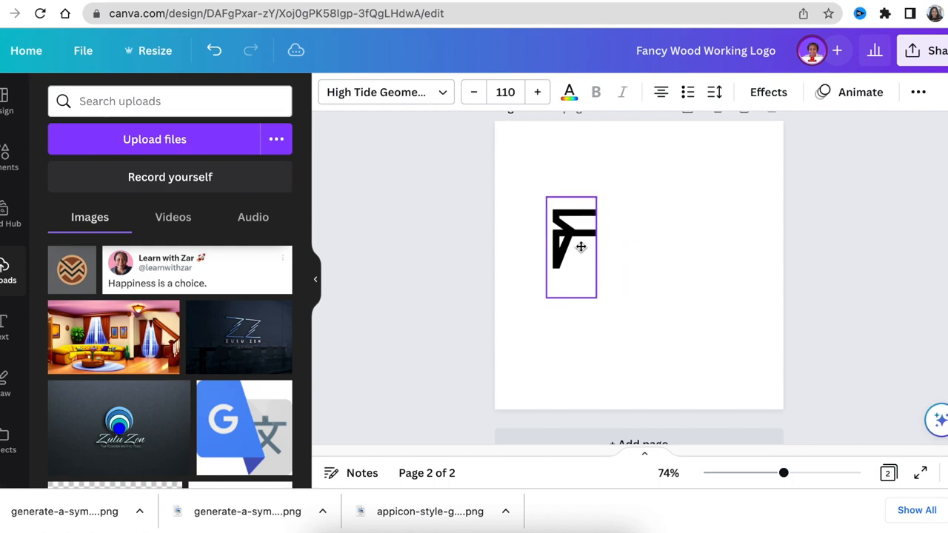
# Step: Recolour the F and duplicate it into two W letters placed below and to its right
pyautogui.click(572, 247)
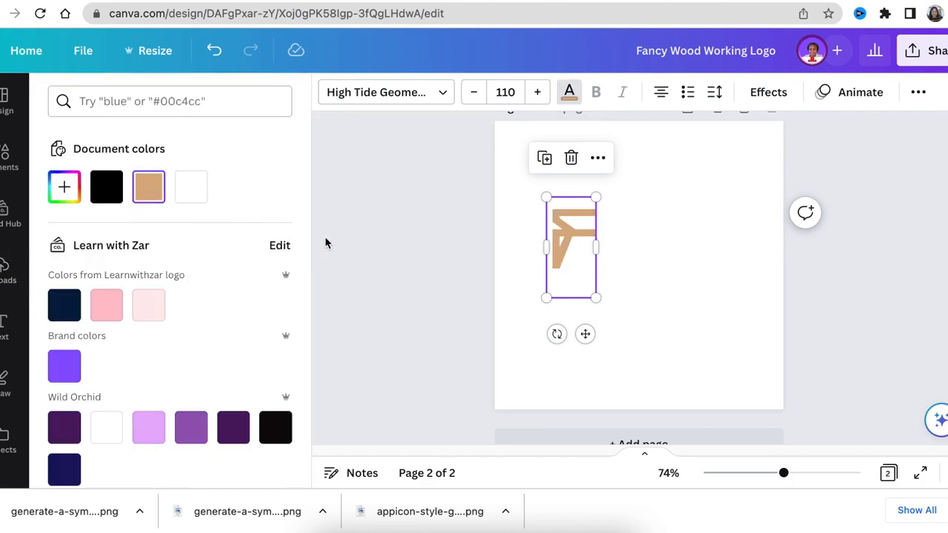
pyautogui.moveTo(570, 249); pyautogui.dragTo(581, 263)
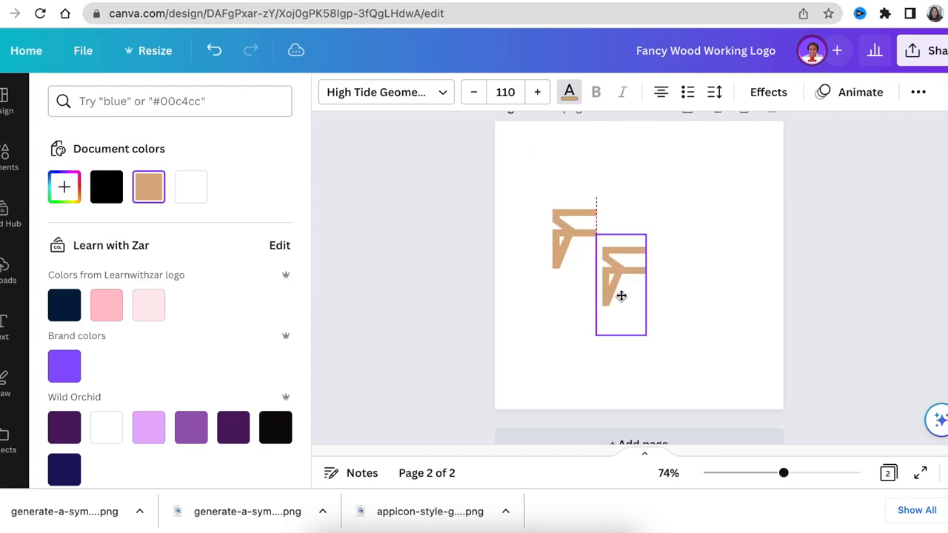
pyautogui.click(621, 285)
pyautogui.write('W')
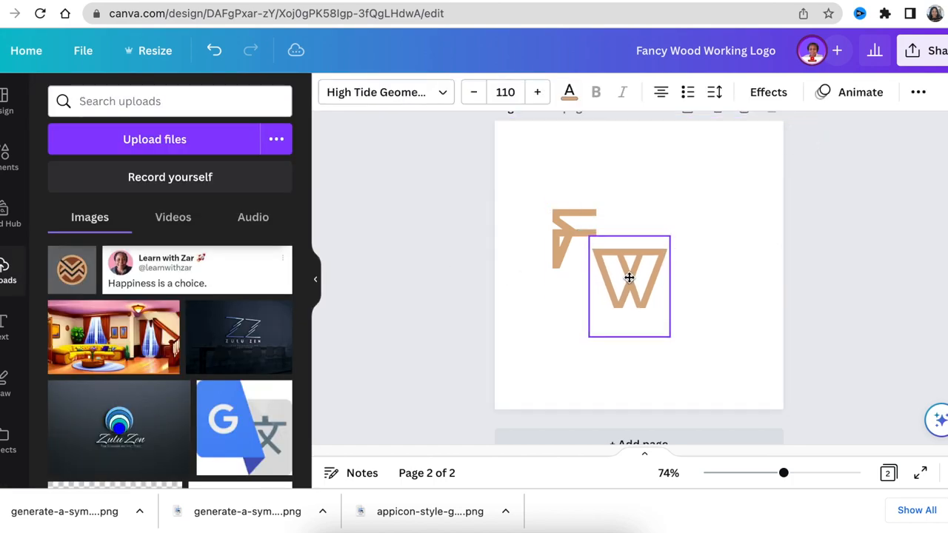
pyautogui.click(628, 288)
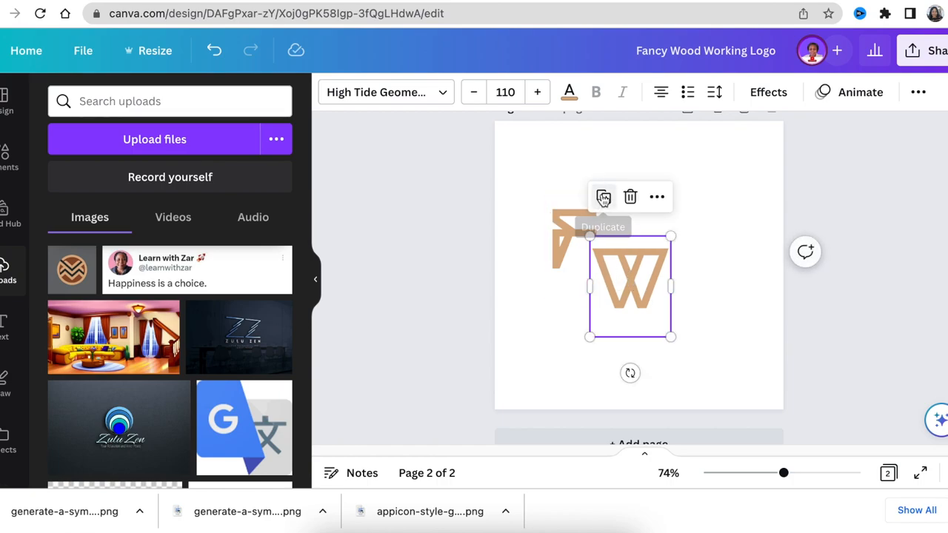
# Step: Give the name text a solid background and curve the banner into an arc, nudged slightly lower
pyautogui.click(767, 92)
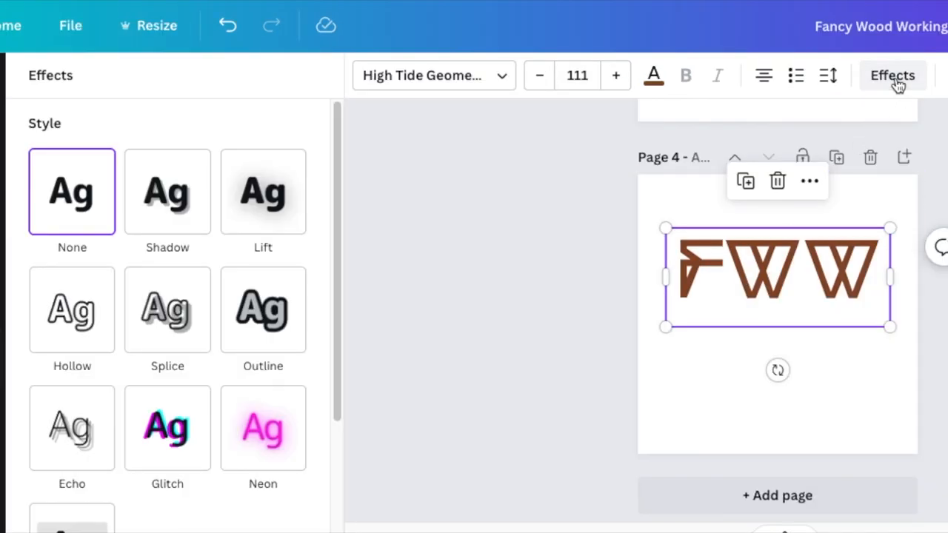
pyautogui.click(71, 310)
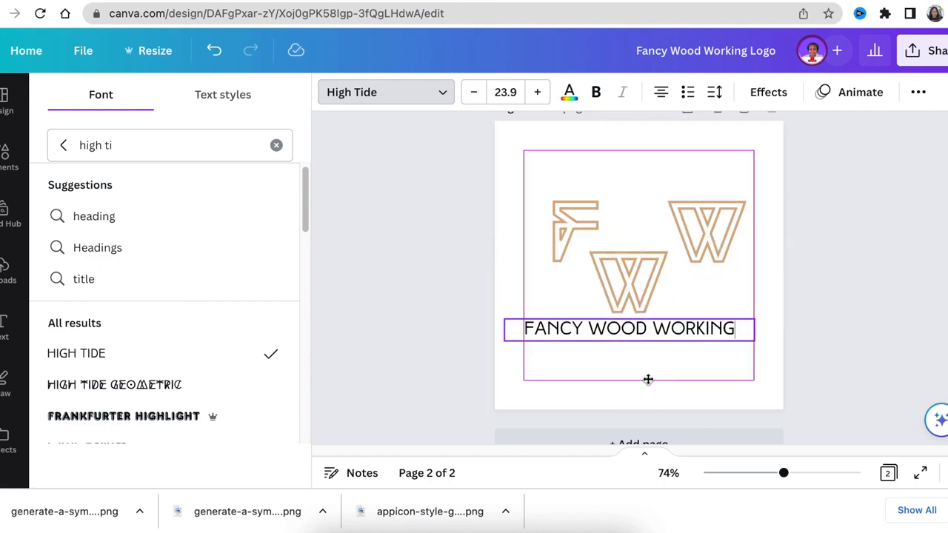
pyautogui.click(569, 92)
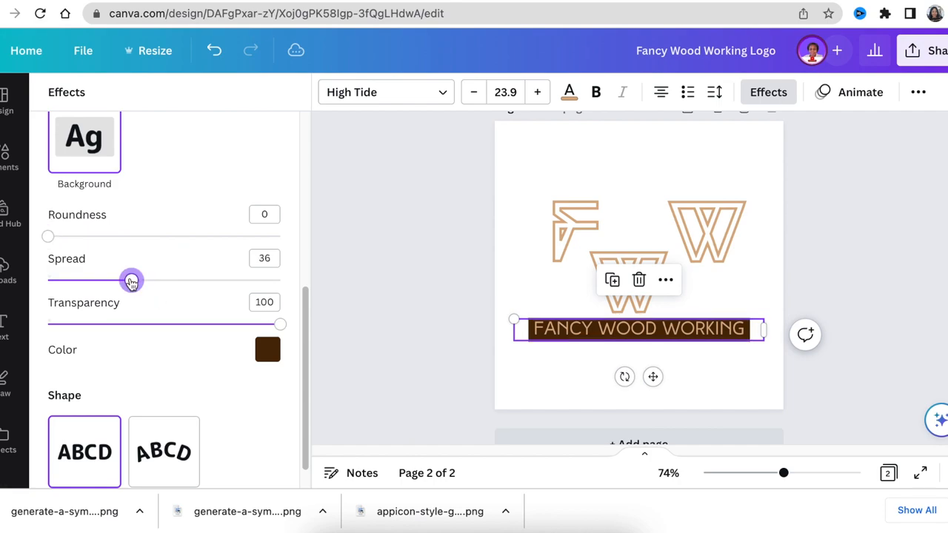
pyautogui.click(163, 363)
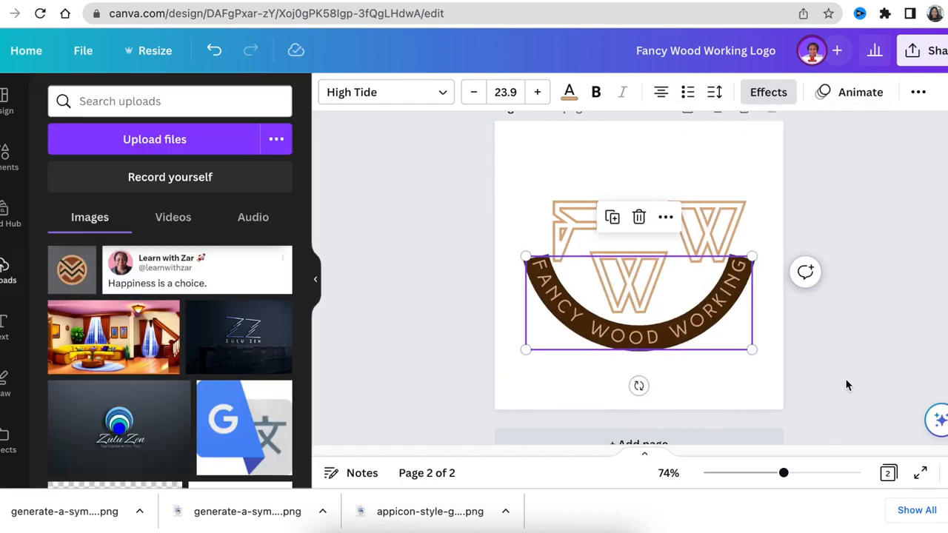
pyautogui.moveTo(638, 307); pyautogui.dragTo(638, 317)
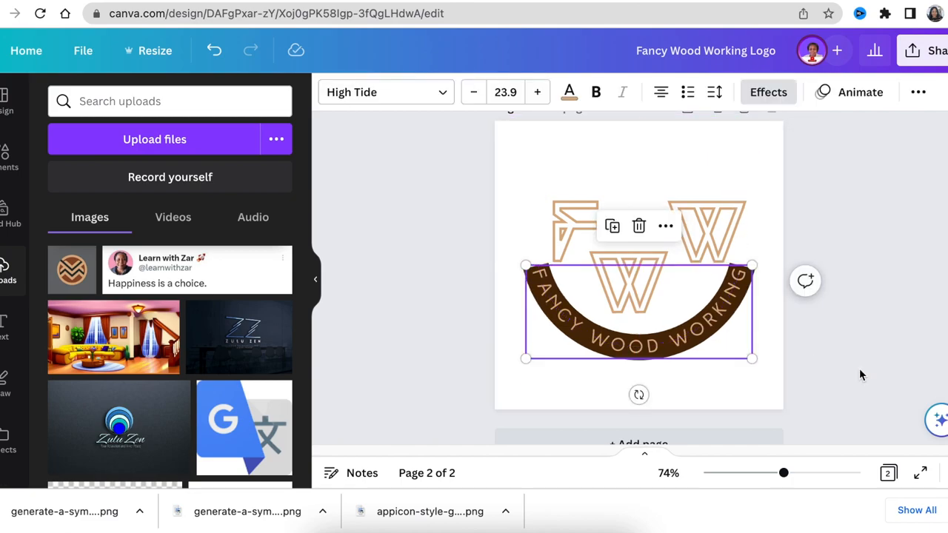
# Step: Reposition the F and enter WOOD into the name text, then adjust the arrangement
pyautogui.click(575, 230)
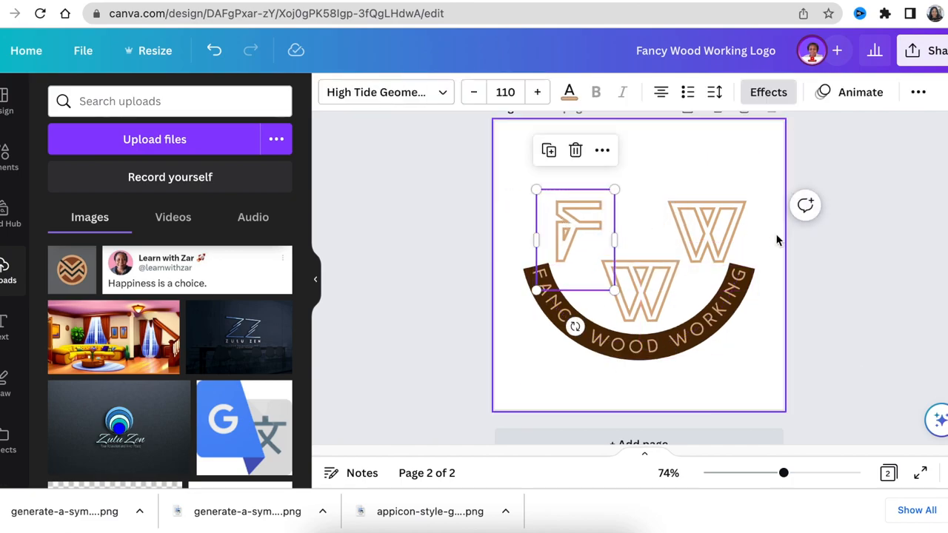
pyautogui.write('WOOD')
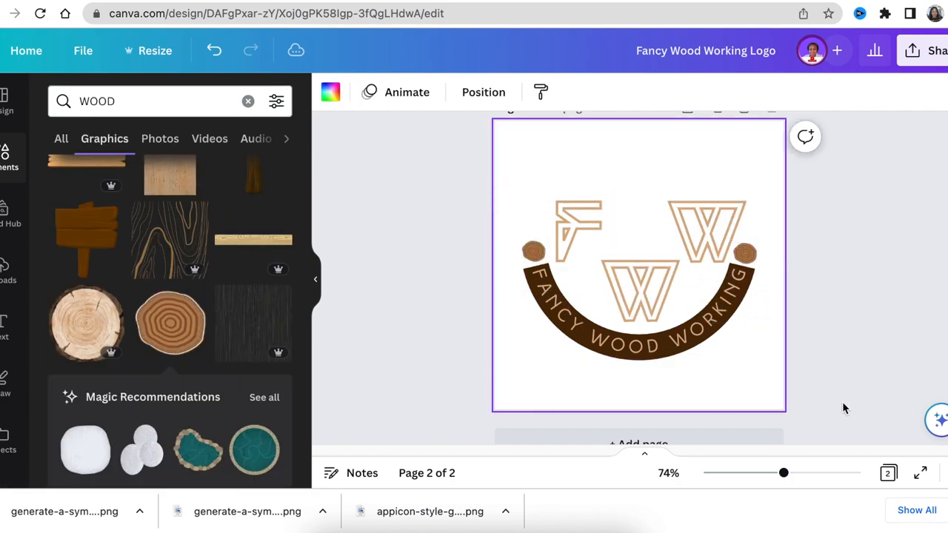
pyautogui.click(744, 252)
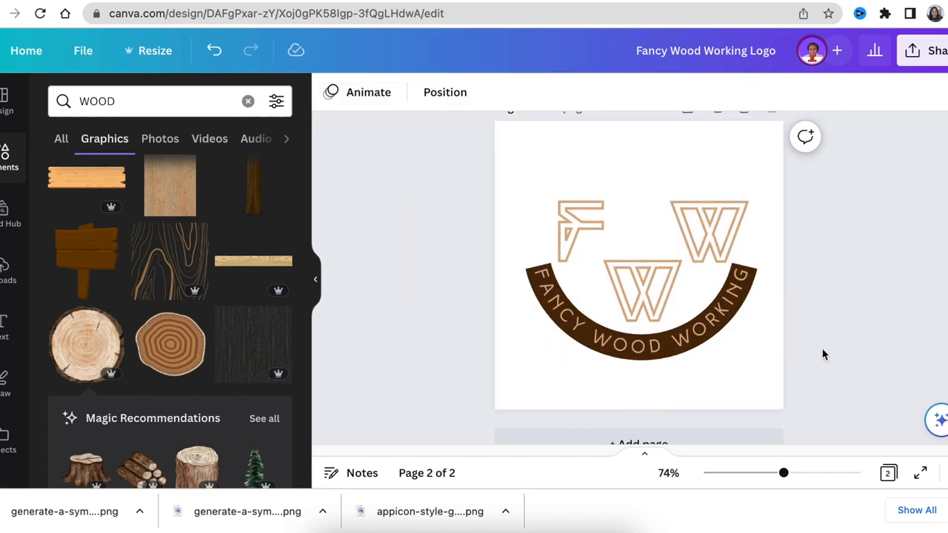
pyautogui.click(550, 222)
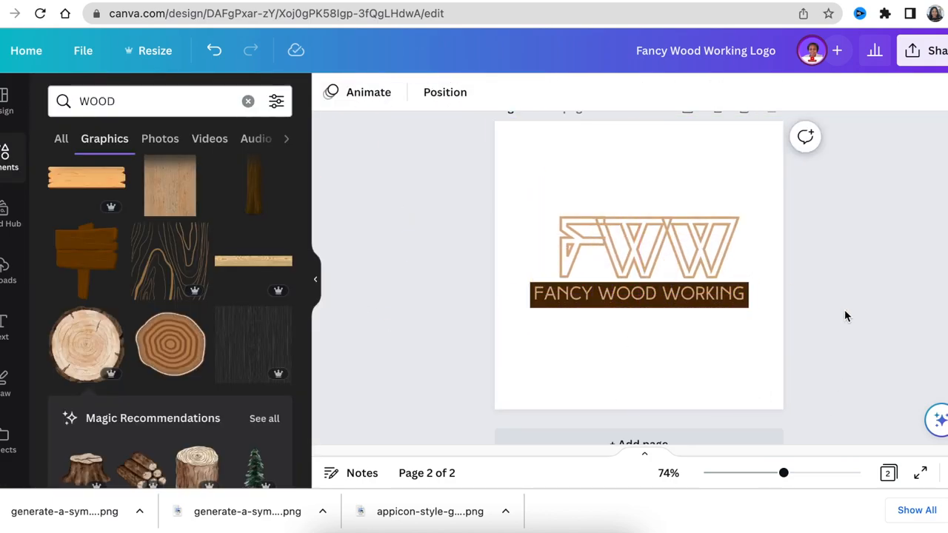
# Step: Line up the F in the letter row above the straight name bar and deselect the page
pyautogui.click(637, 392)
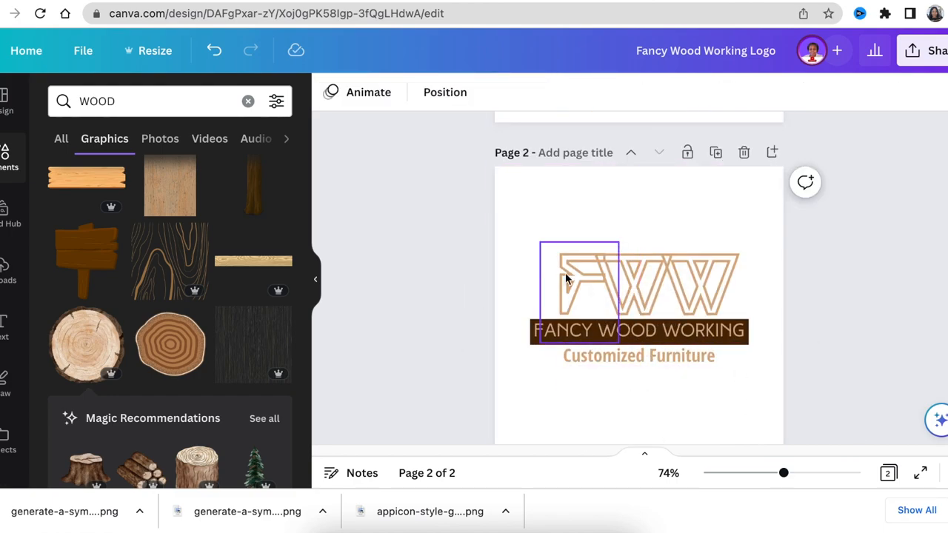
pyautogui.click(822, 364)
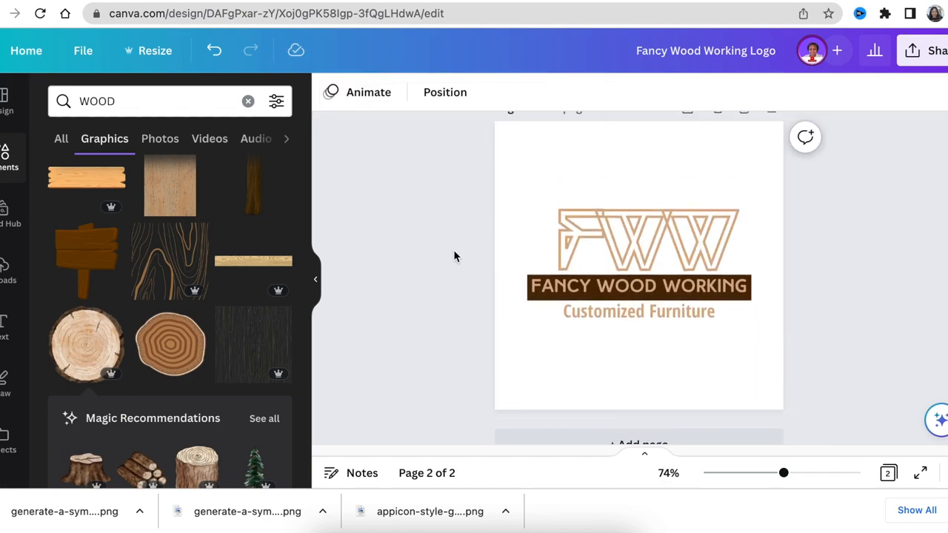
pyautogui.click(638, 260)
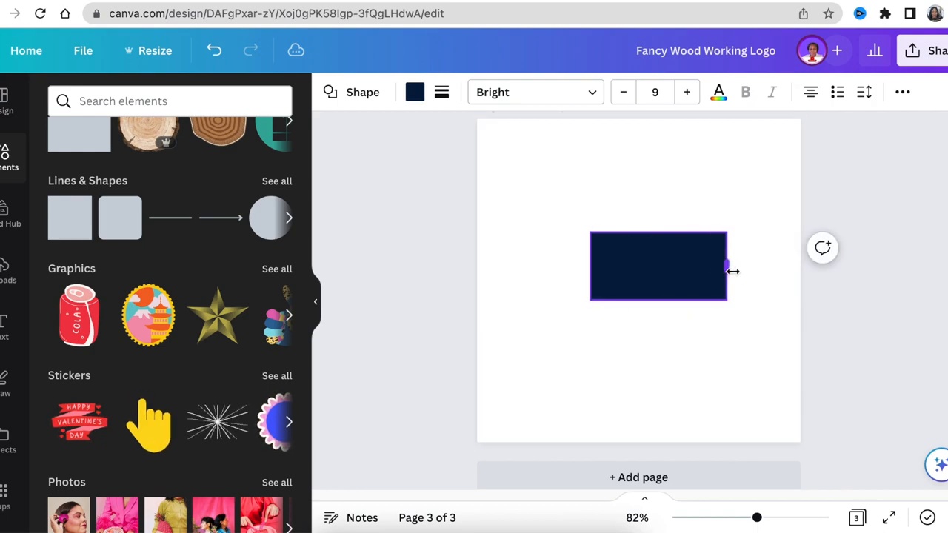
# Step: Adjust the dark rectangle's width and recolour it white
pyautogui.moveTo(725, 265); pyautogui.dragTo(739, 266)
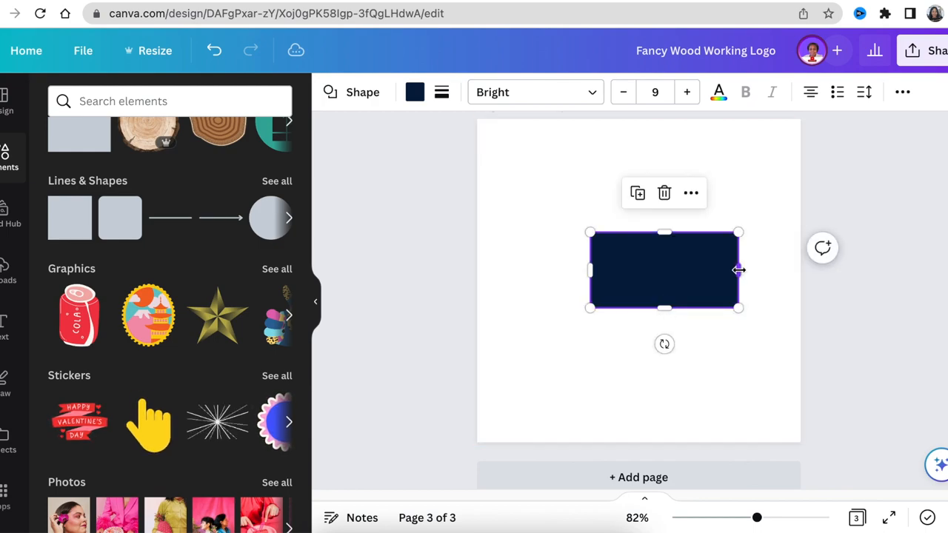
pyautogui.moveTo(738, 269); pyautogui.dragTo(724, 270)
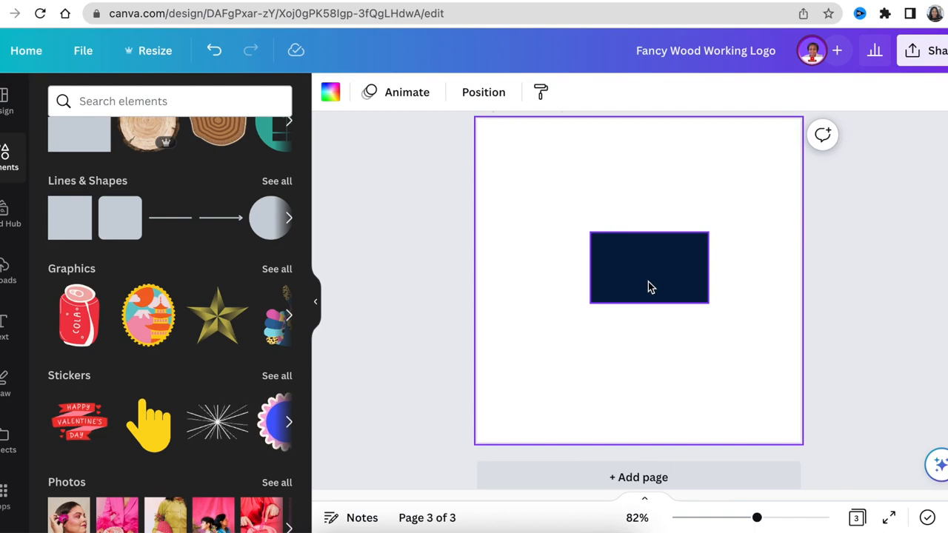
pyautogui.click(649, 266)
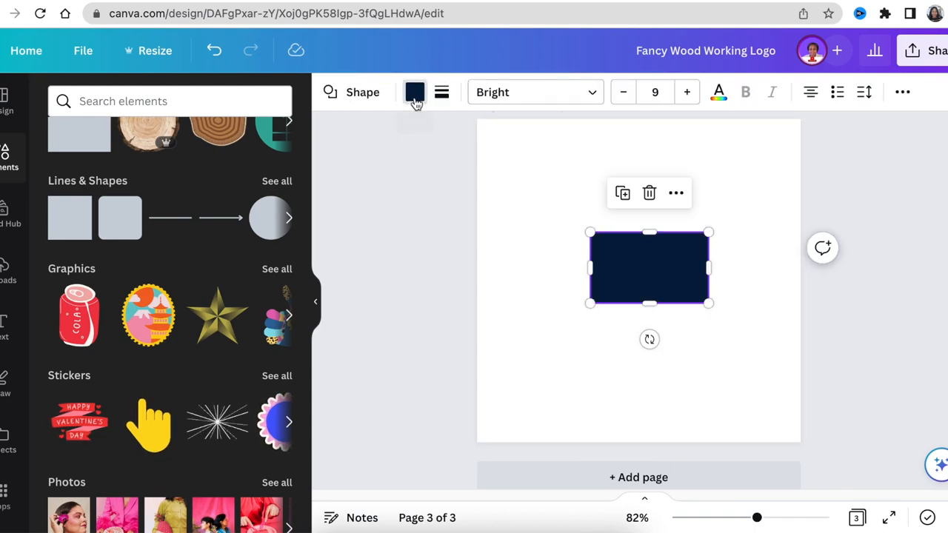
pyautogui.click(414, 92)
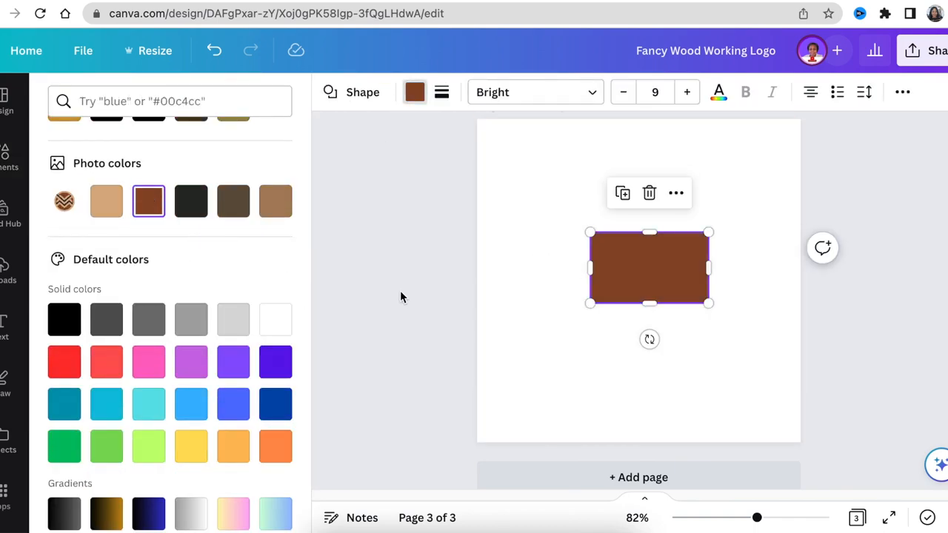
pyautogui.click(9, 156)
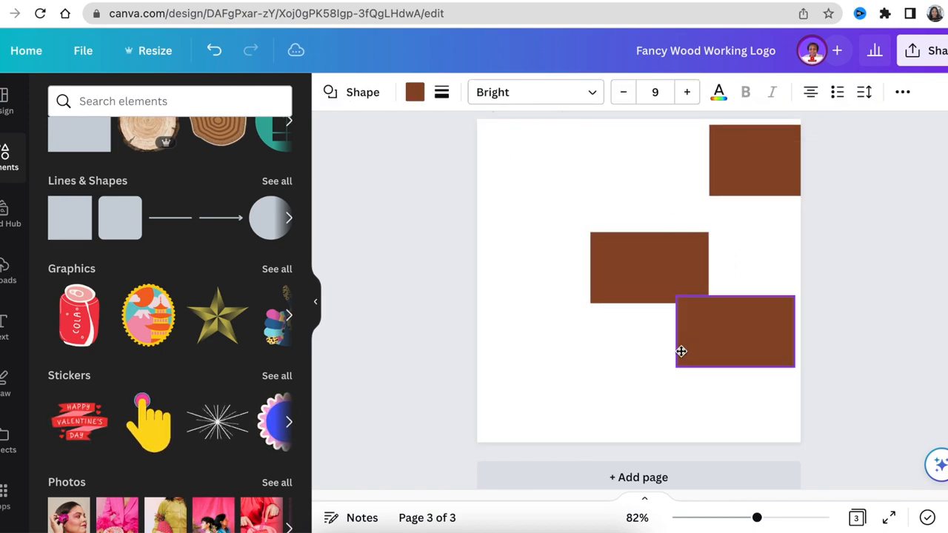
pyautogui.click(415, 92)
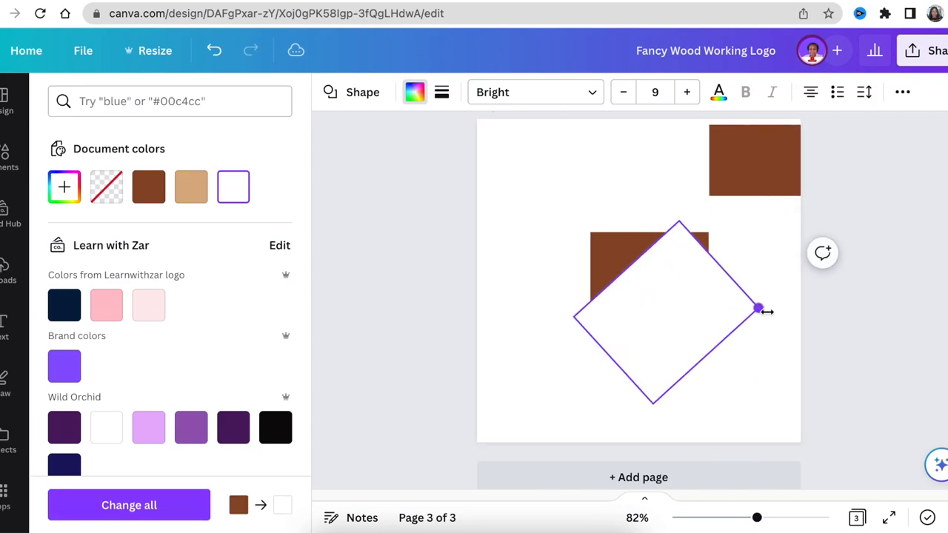
# Step: Rotate the white square to cut the brown rectangle diagonally and move the brown rectangle to the lower right
pyautogui.moveTo(755, 310); pyautogui.dragTo(723, 373)
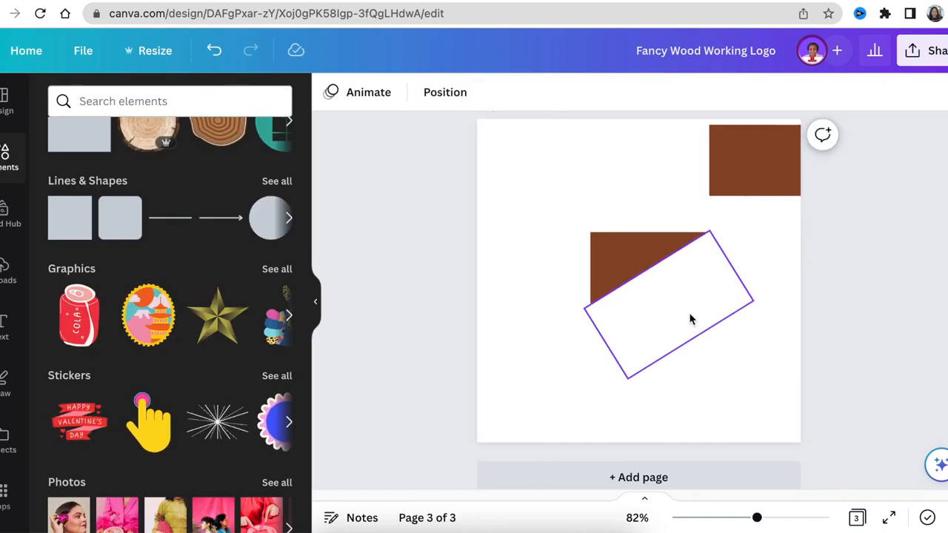
pyautogui.moveTo(756, 517); pyautogui.dragTo(797, 517)
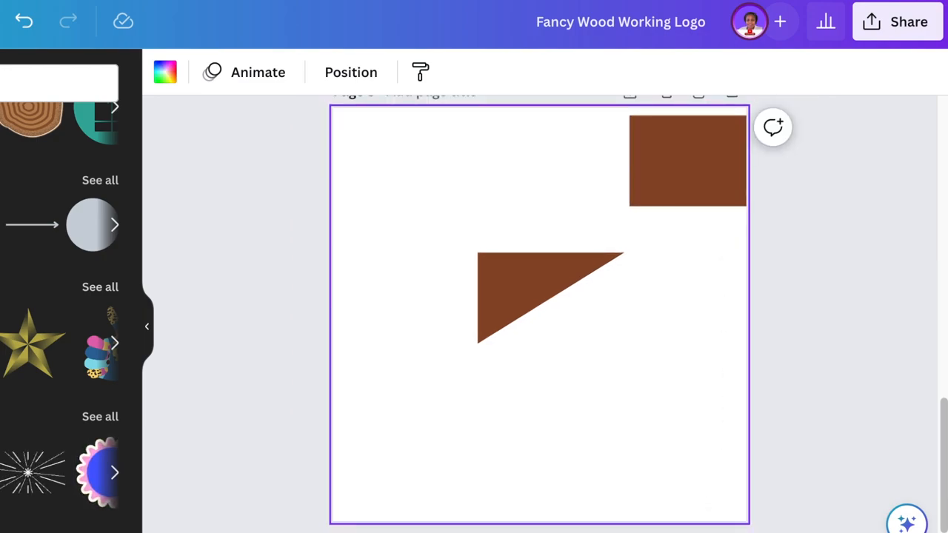
pyautogui.click(687, 160)
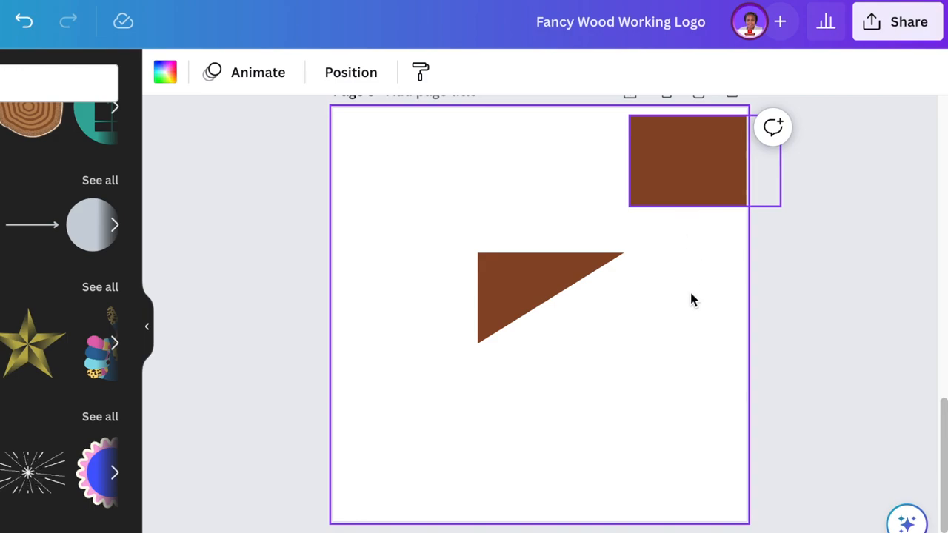
pyautogui.moveTo(688, 160); pyautogui.dragTo(646, 456)
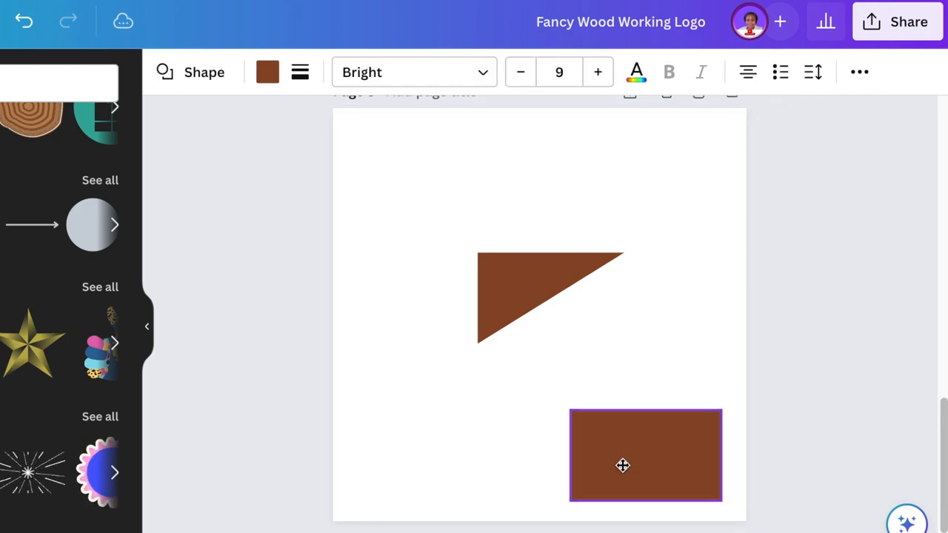
pyautogui.click(622, 465)
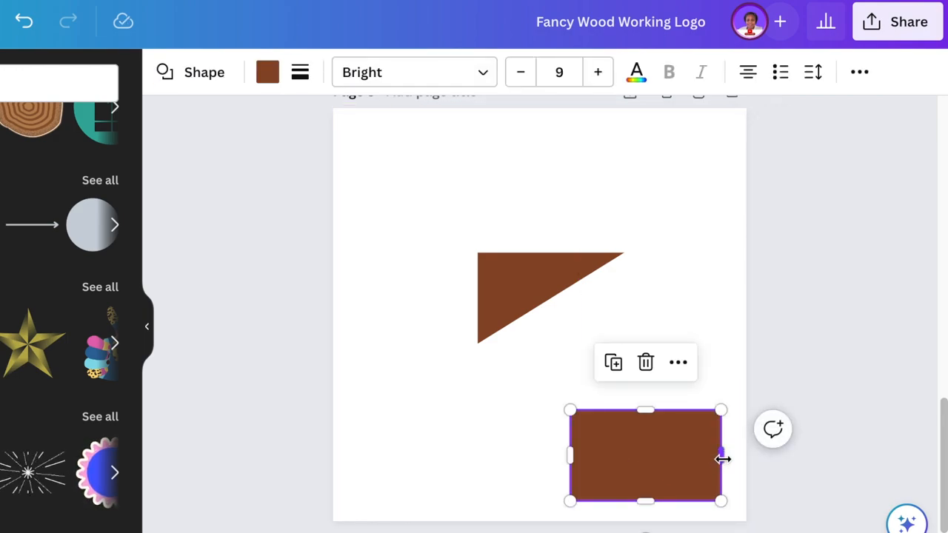
pyautogui.moveTo(723, 458); pyautogui.dragTo(685, 457)
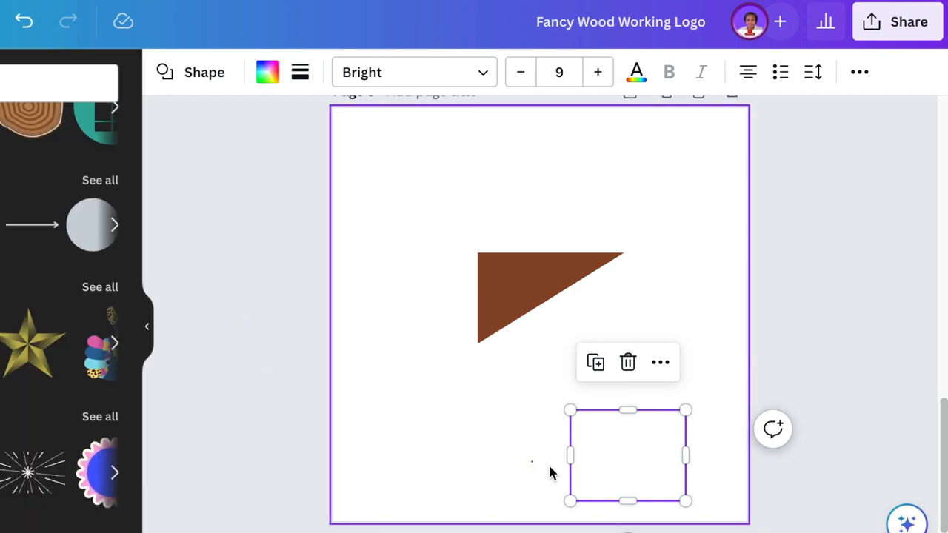
# Step: Slide the white block over the triangle's lower half so only an L-shaped brown corner remains
pyautogui.moveTo(628, 455); pyautogui.dragTo(571, 344)
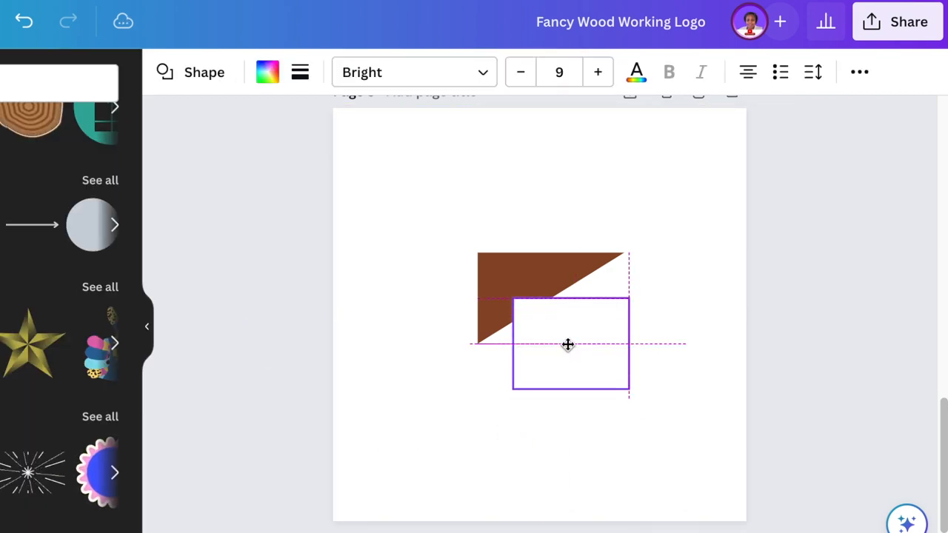
pyautogui.moveTo(569, 344); pyautogui.dragTo(552, 330)
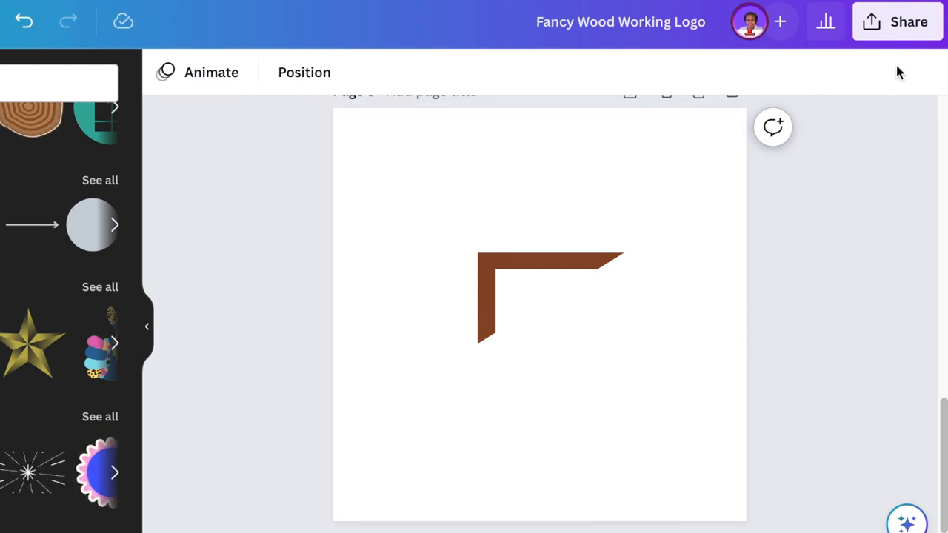
# Step: Export the corner graphic, remove its white background on remove.bg and download the transparent image
pyautogui.click(898, 21)
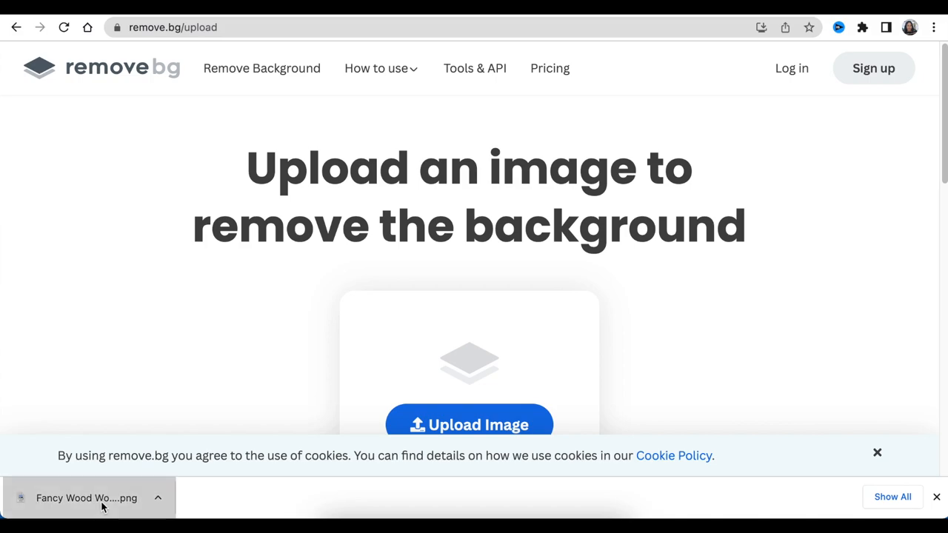
pyautogui.click(468, 424)
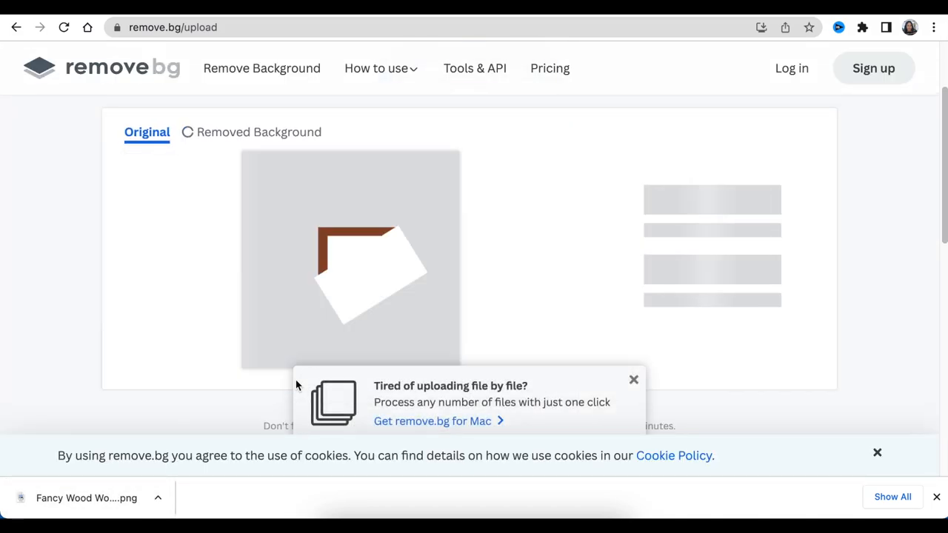
pyautogui.click(245, 132)
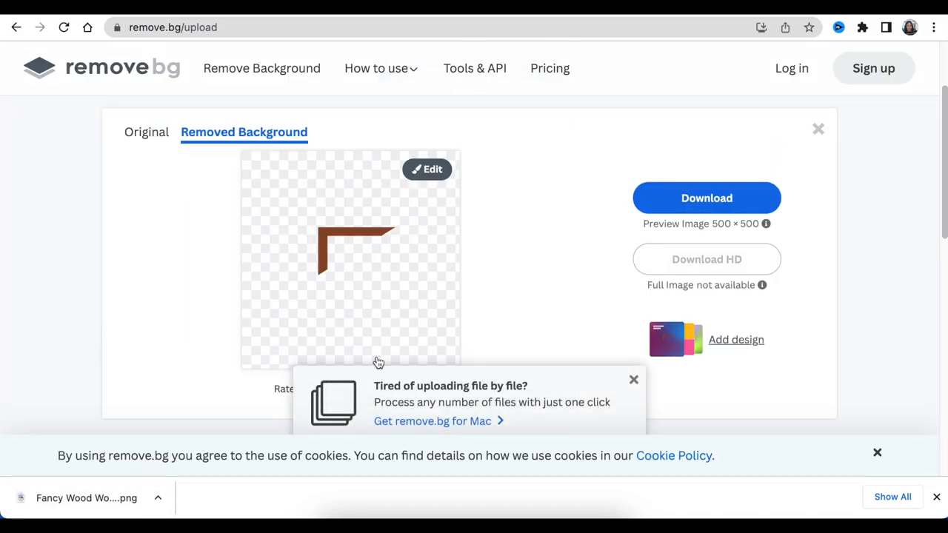
pyautogui.click(706, 199)
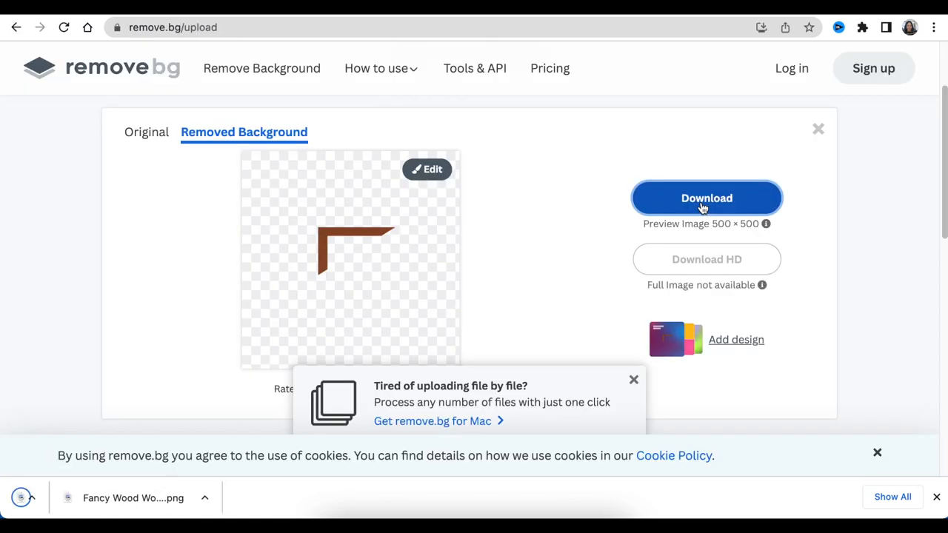
pyautogui.click(706, 198)
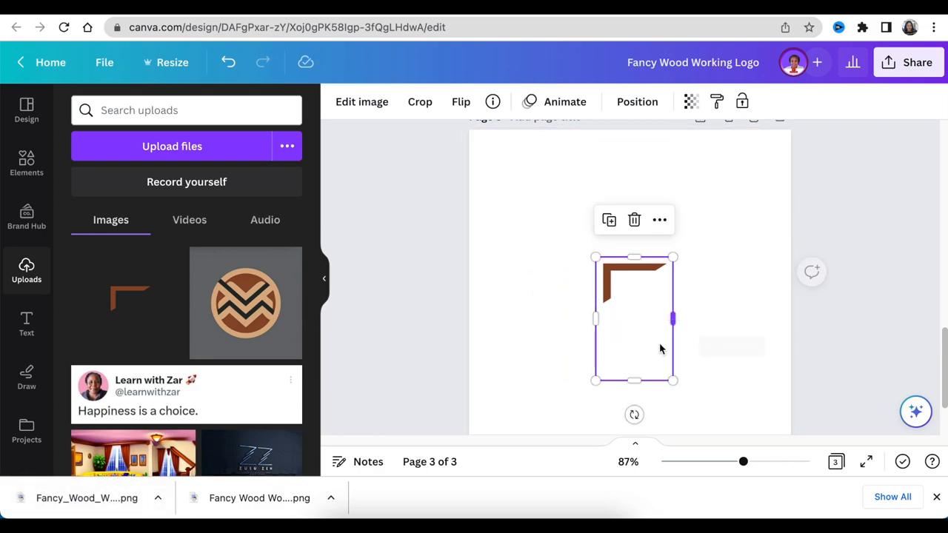
# Step: Shrink and rotate the corner piece diagonally and move a copy toward the top right
pyautogui.moveTo(672, 380); pyautogui.dragTo(644, 290)
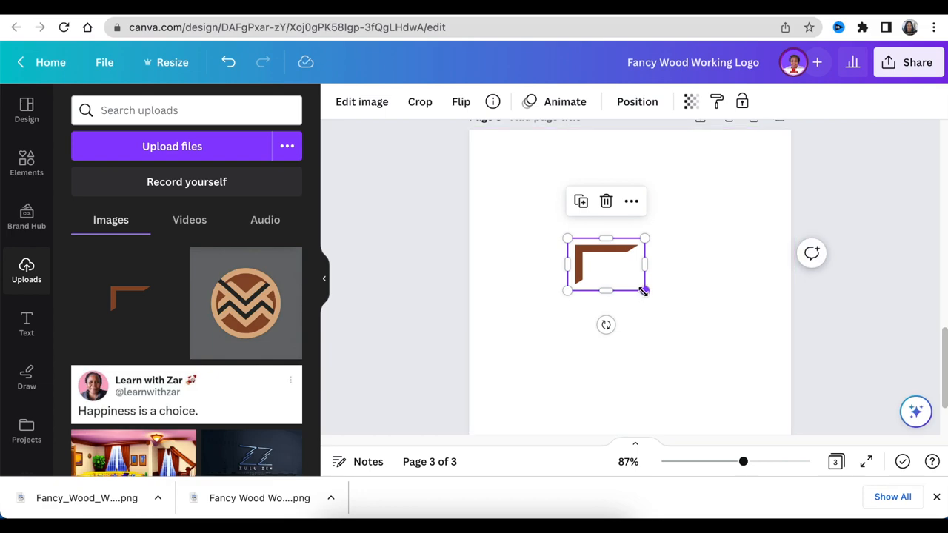
pyautogui.moveTo(605, 325); pyautogui.dragTo(652, 326)
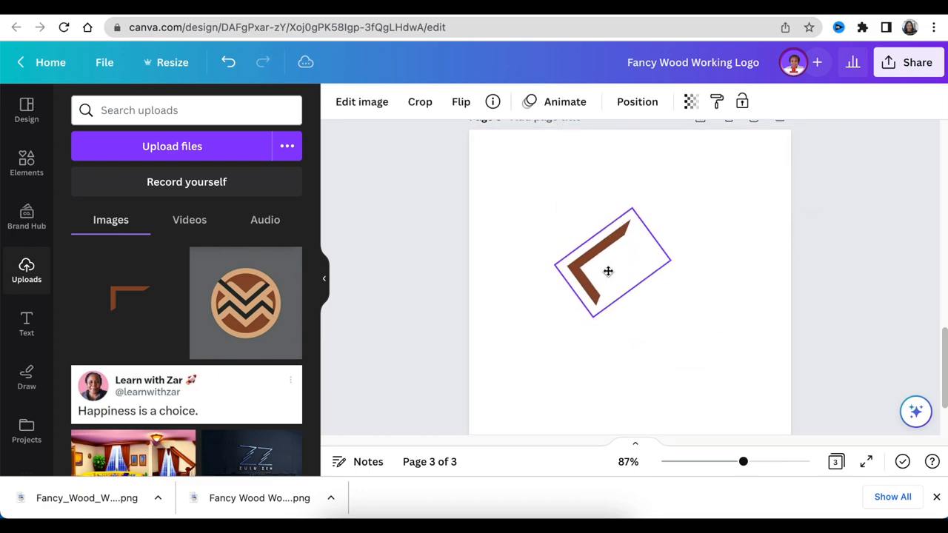
pyautogui.moveTo(607, 271); pyautogui.dragTo(720, 187)
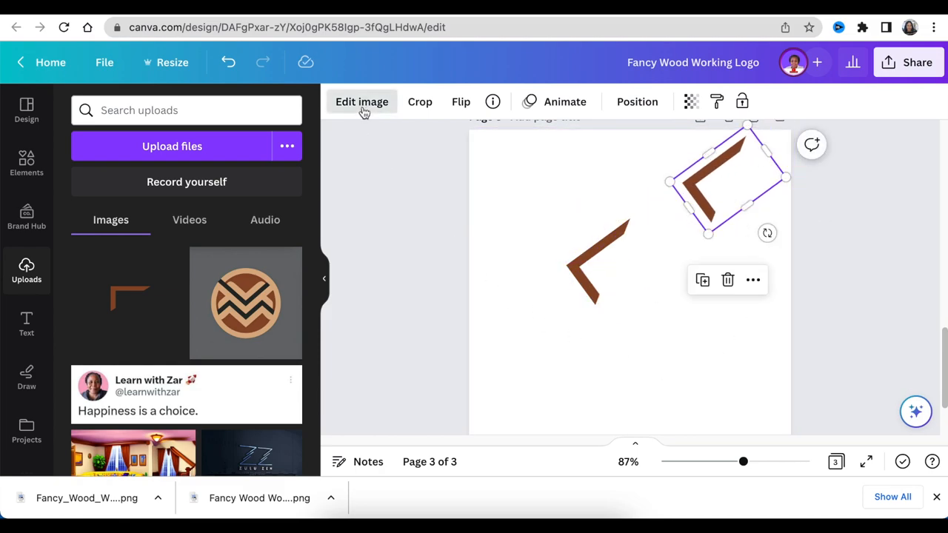
# Step: Tint the copied corner with the Amber duotone and change its highlight colour to a palette swatch
pyautogui.click(361, 101)
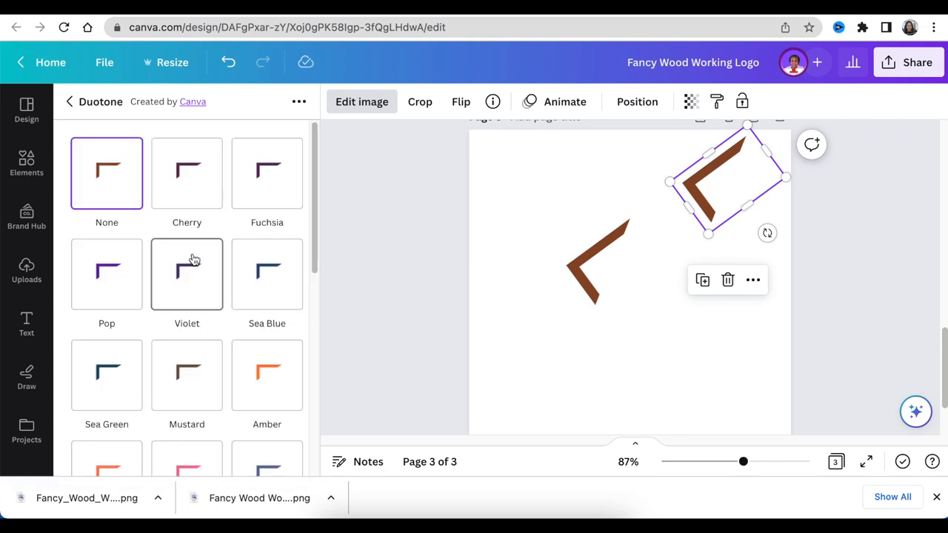
pyautogui.scroll(-3)
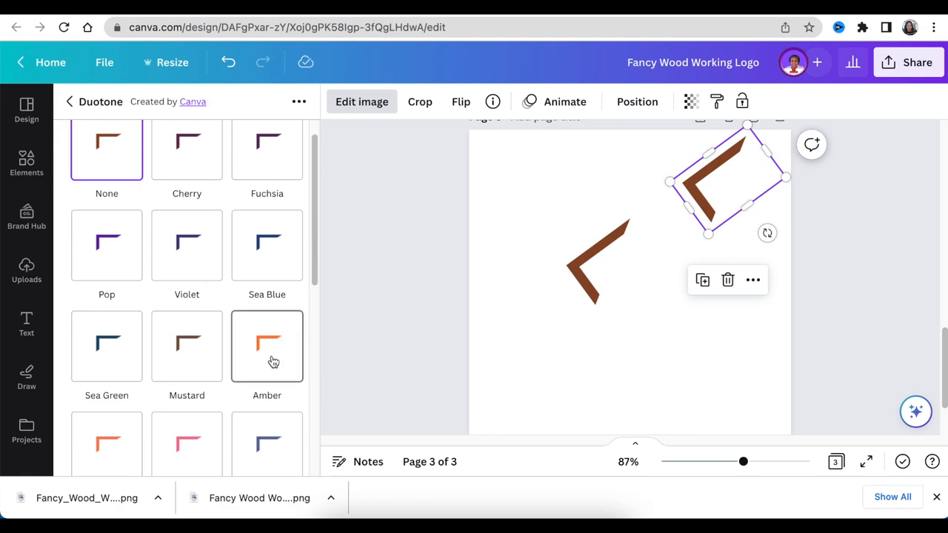
pyautogui.click(267, 347)
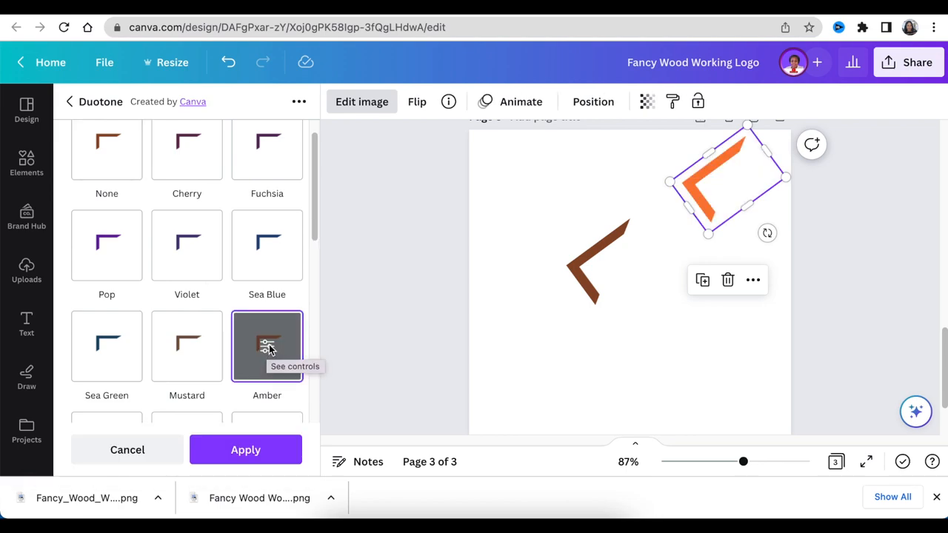
pyautogui.click(266, 347)
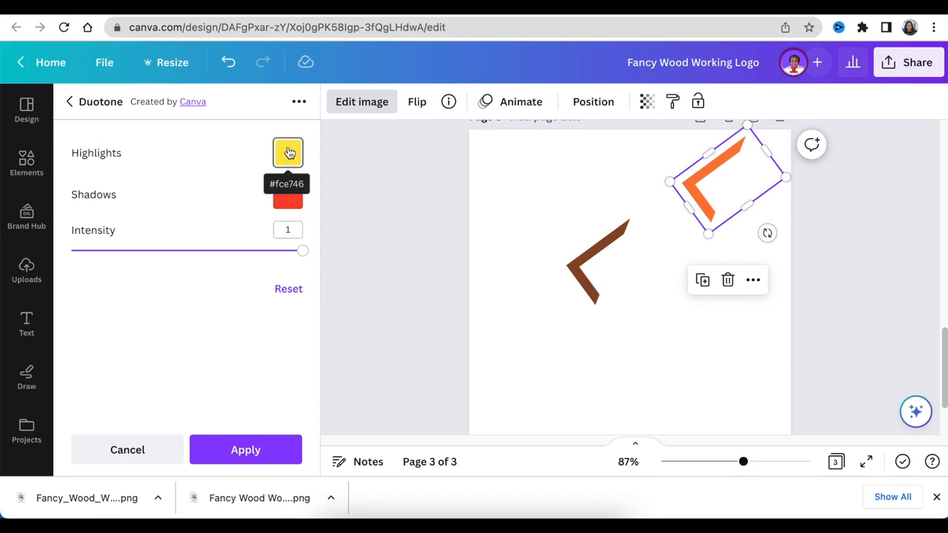
pyautogui.click(287, 153)
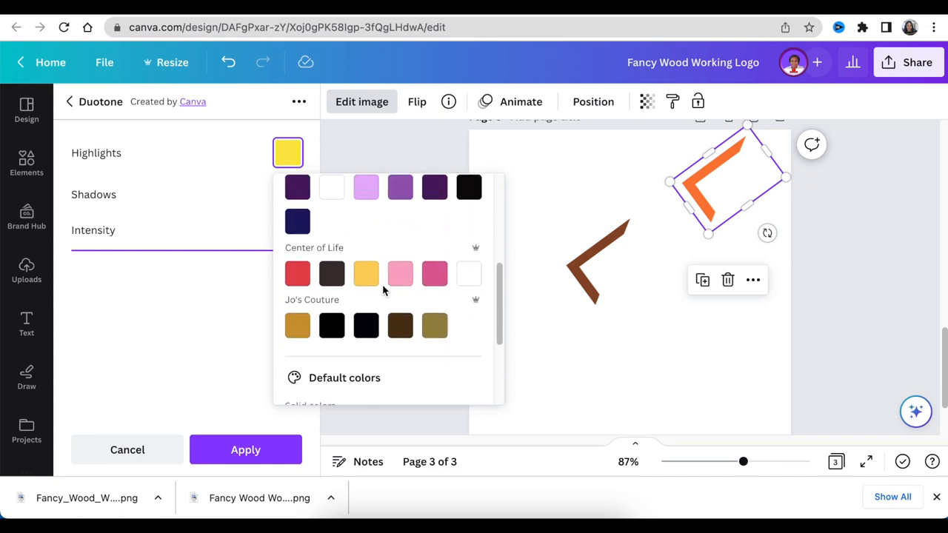
pyautogui.click(332, 222)
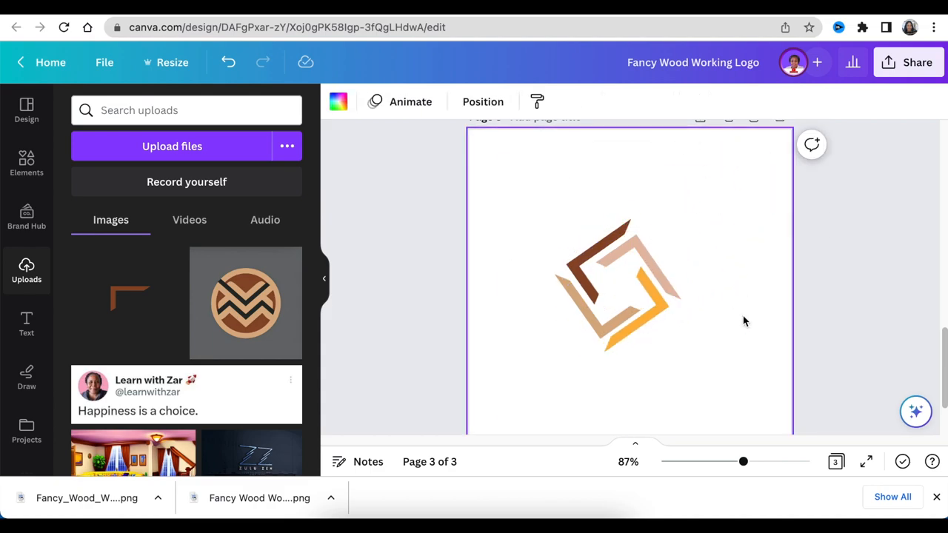
# Step: Arrange the tan circle handle and shrink the tan square into window positions on the wardrobe body
pyautogui.click(621, 284)
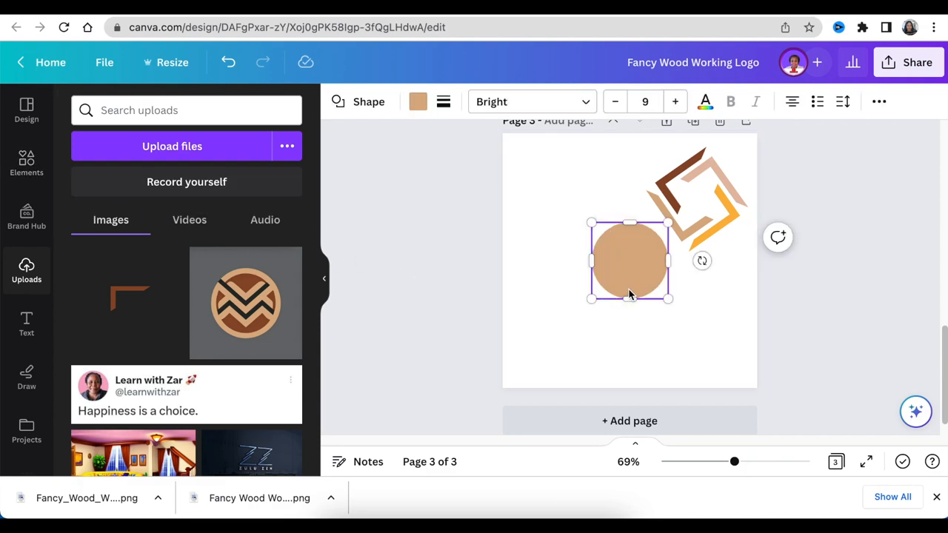
pyautogui.moveTo(630, 261); pyautogui.dragTo(598, 279)
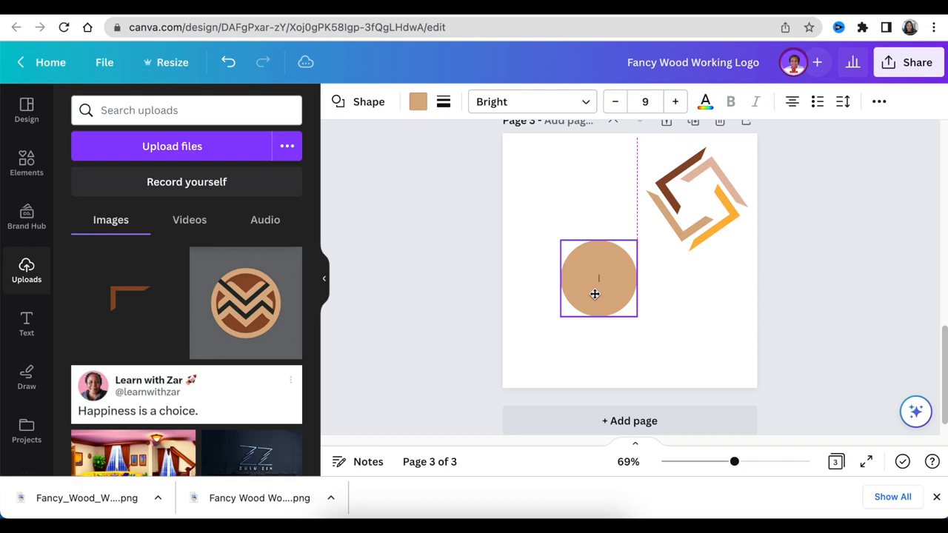
pyautogui.click(598, 279)
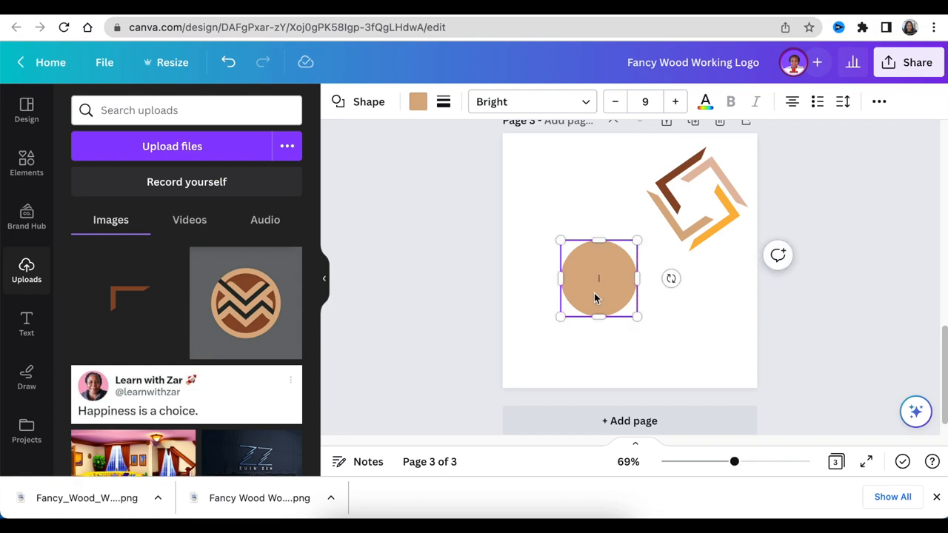
pyautogui.moveTo(598, 279); pyautogui.dragTo(560, 216)
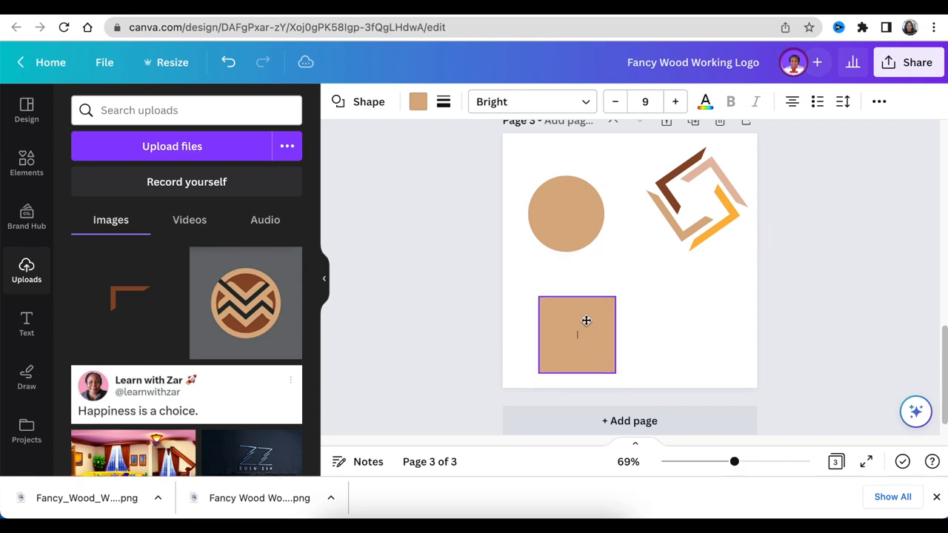
pyautogui.moveTo(615, 373); pyautogui.dragTo(607, 317)
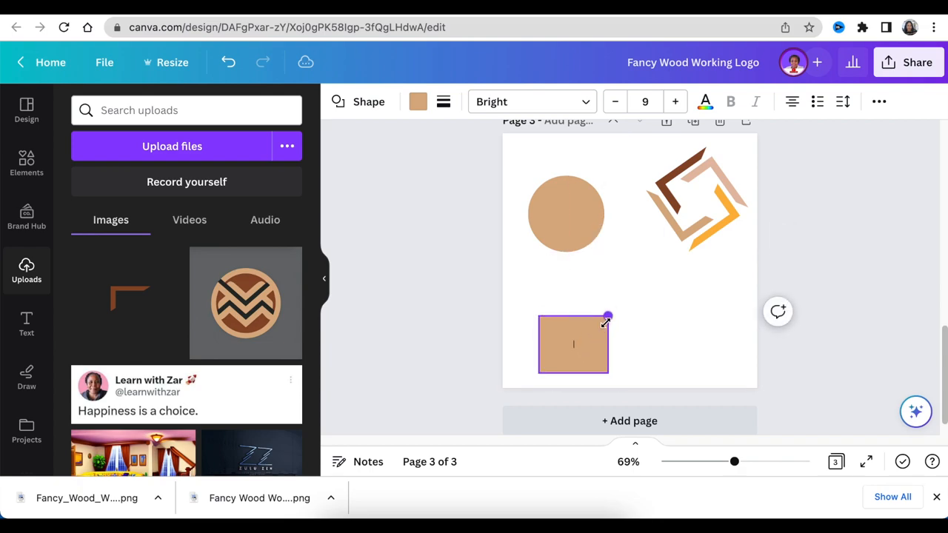
pyautogui.moveTo(606, 317); pyautogui.dragTo(575, 373)
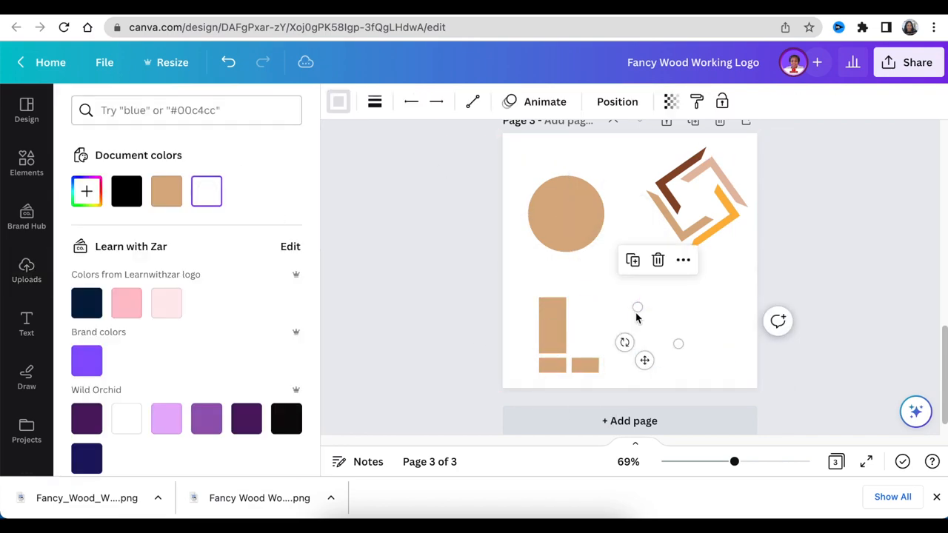
# Step: Group the wardrobe pieces and move the finished icon onto the brown circle
pyautogui.click(26, 270)
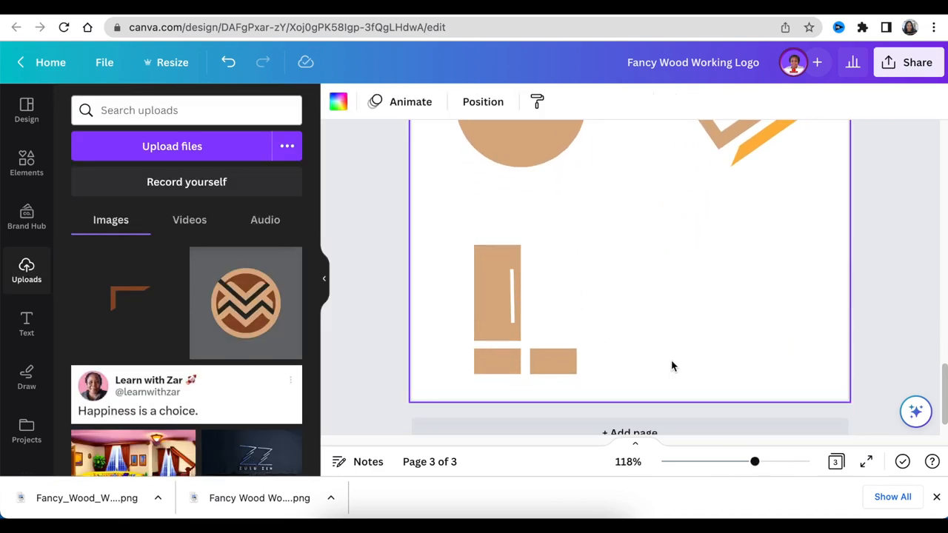
pyautogui.click(554, 311)
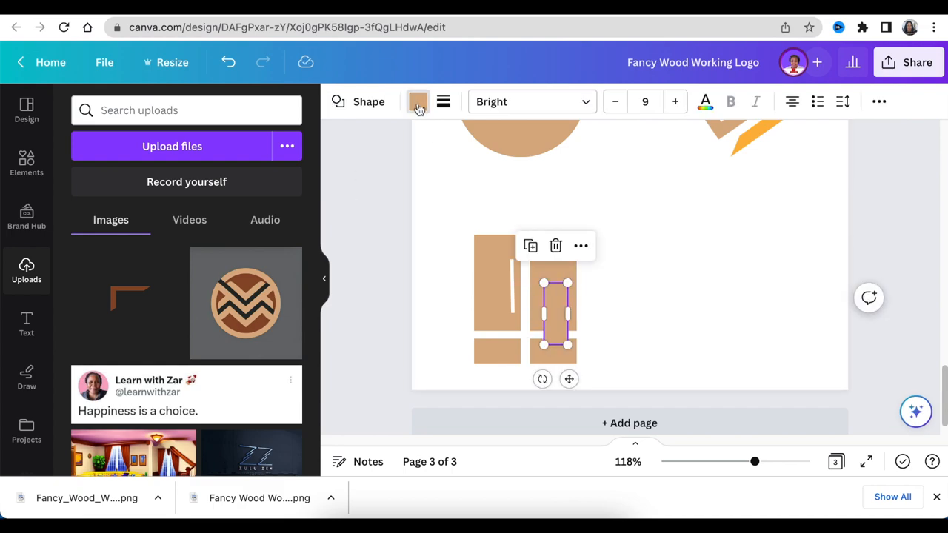
pyautogui.click(418, 101)
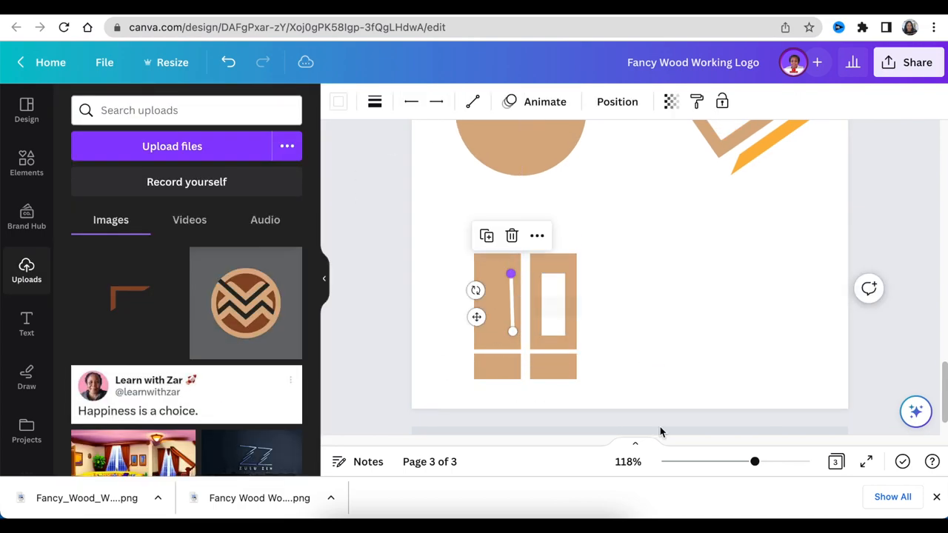
pyautogui.moveTo(755, 462); pyautogui.dragTo(759, 463)
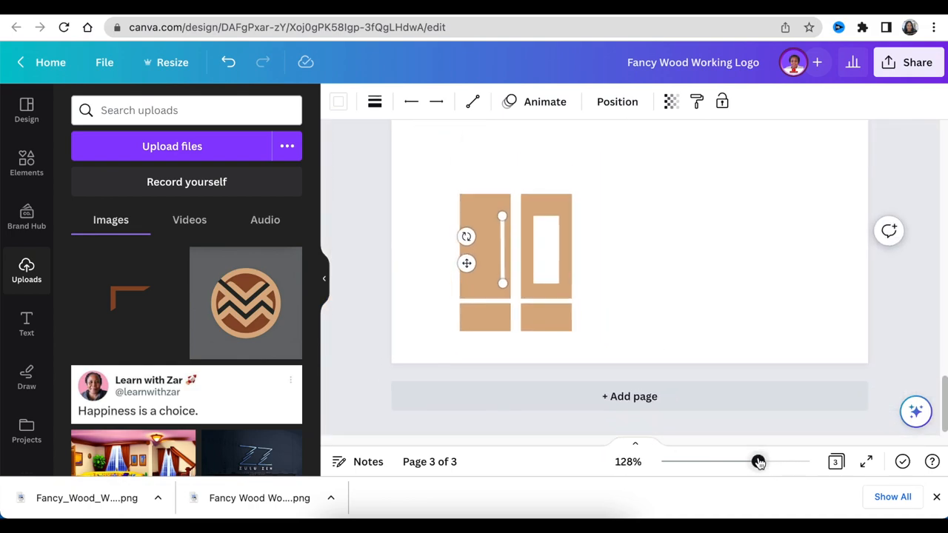
pyautogui.moveTo(758, 462); pyautogui.dragTo(720, 462)
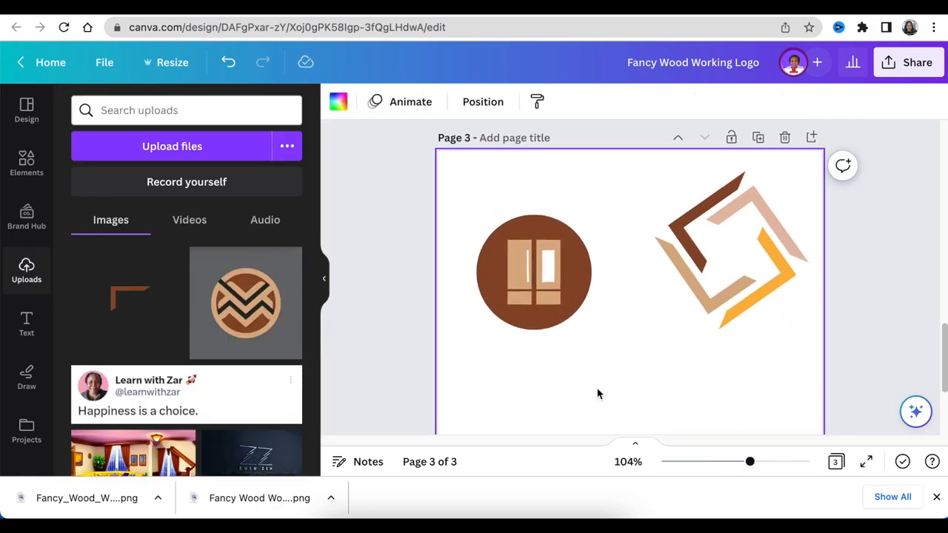
# Step: Recolour the left wardrobe door across matching shapes and start replacing the placeholder text
pyautogui.click(521, 270)
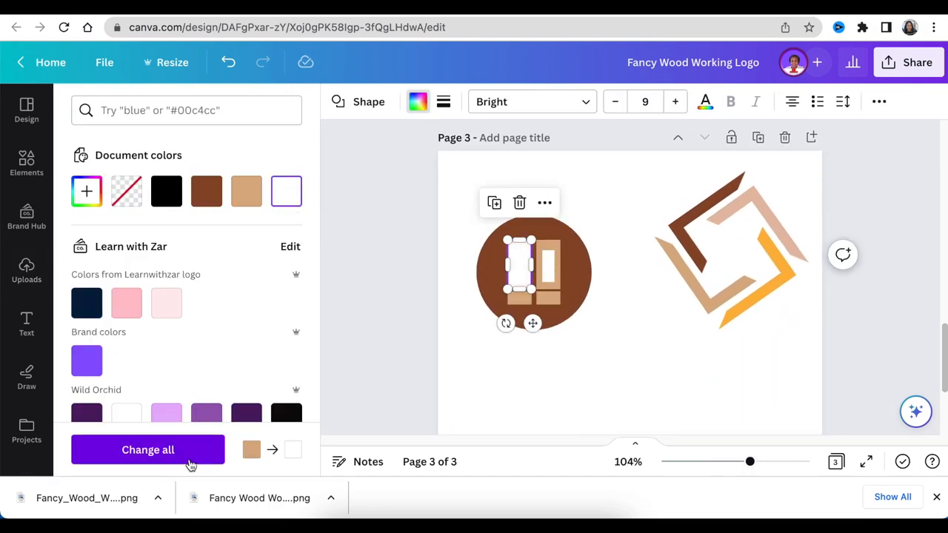
pyautogui.click(27, 269)
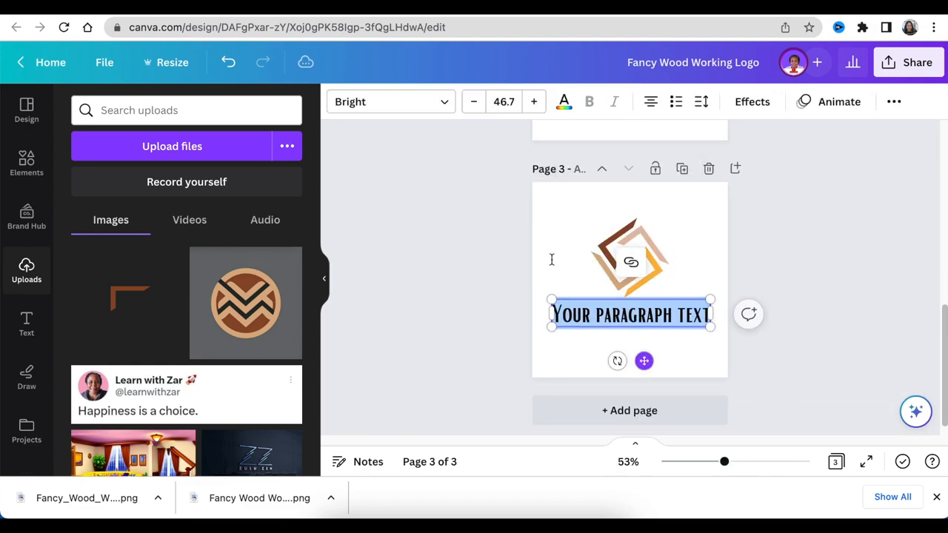
pyautogui.click(391, 101)
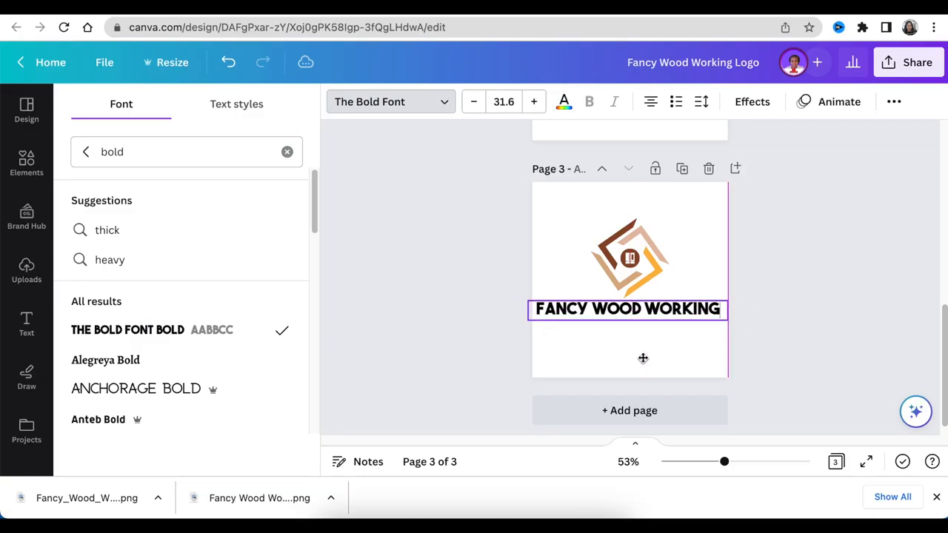
# Step: Colour the FANCY WOOD WORKING title wood brown and finish the Customized Furniture tagline
pyautogui.click(563, 101)
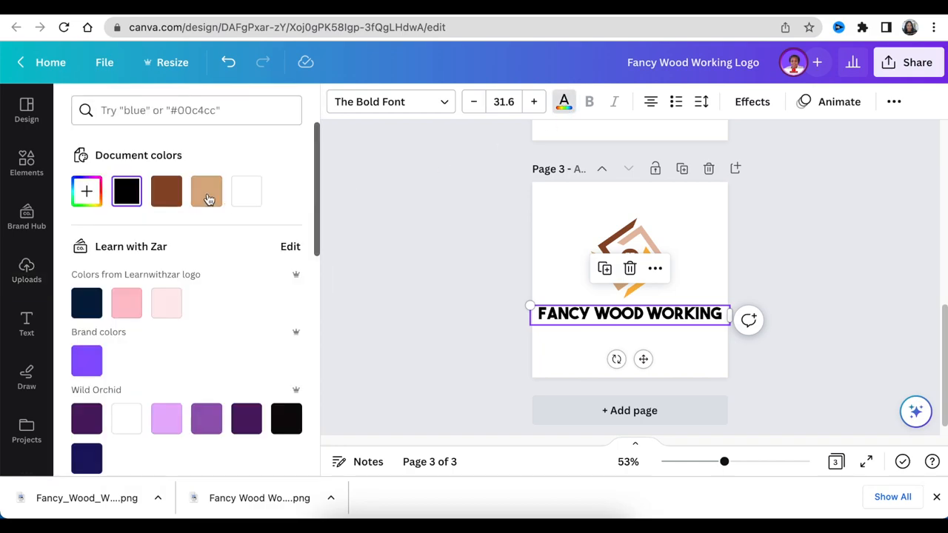
pyautogui.click(26, 270)
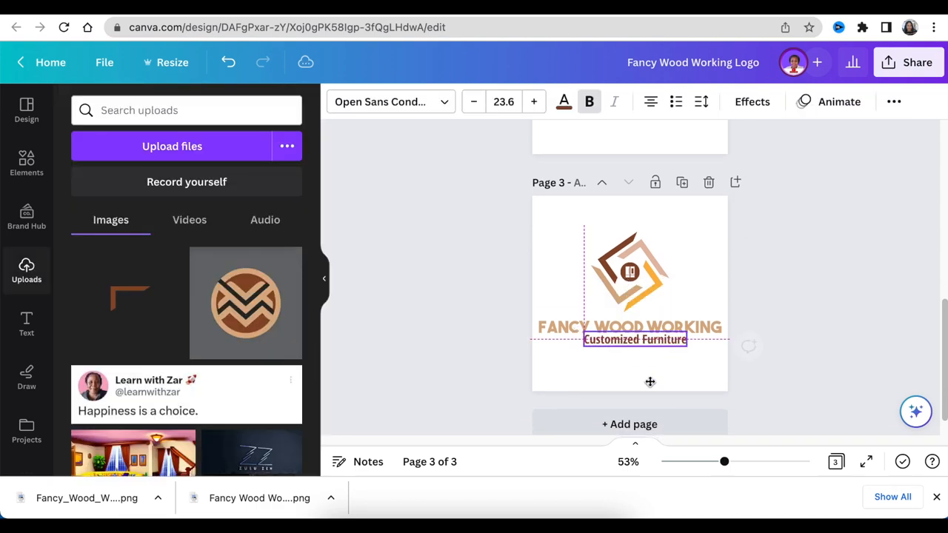
pyautogui.click(818, 290)
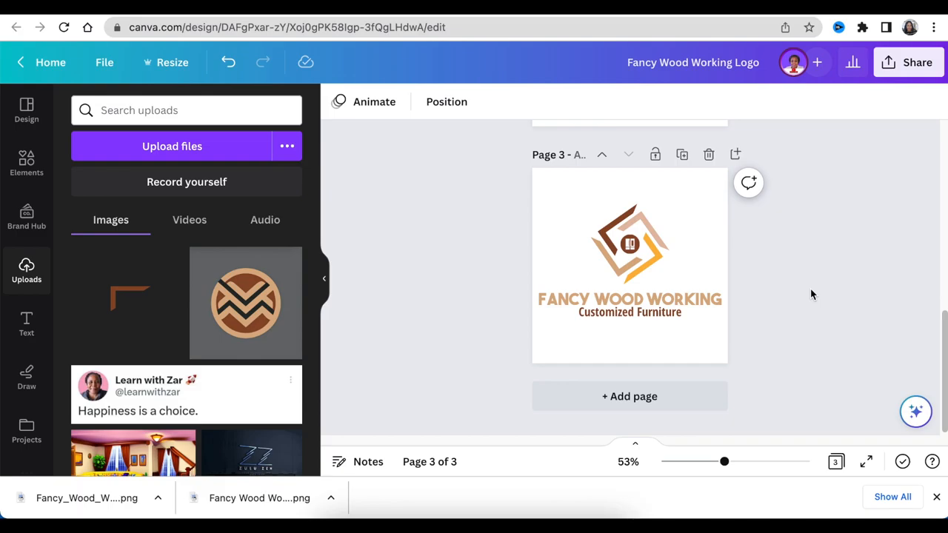
pyautogui.click(908, 63)
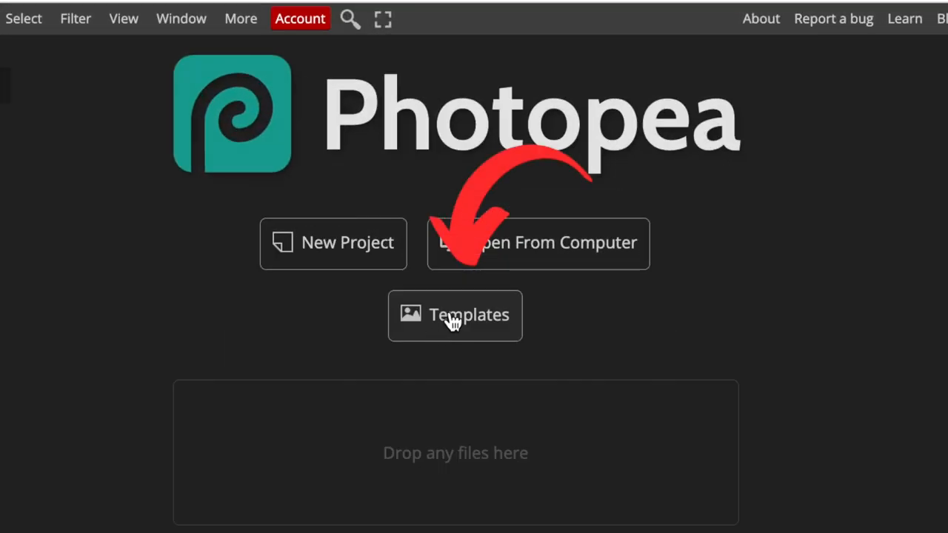
# Step: Sort Photopea's template gallery by New and load the Elegant Logo Mockup into the editor
pyautogui.click(455, 314)
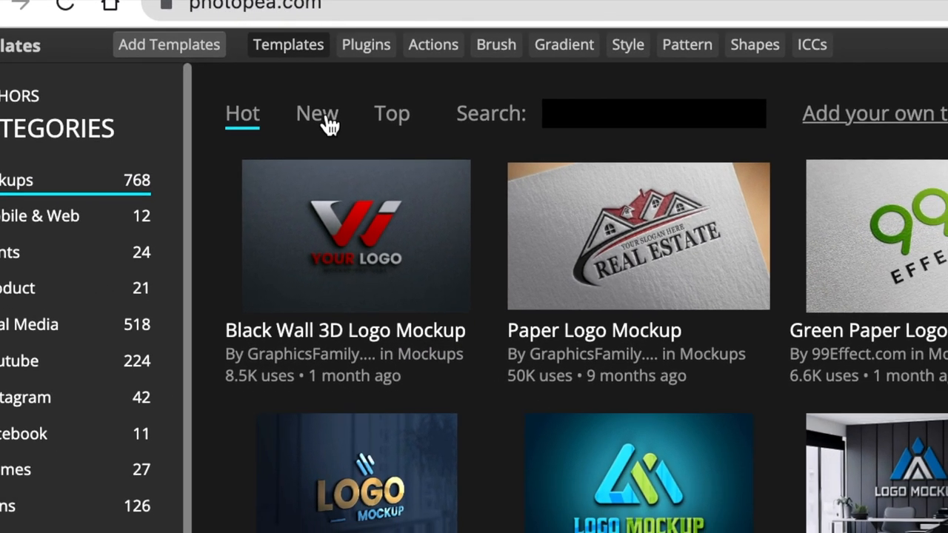
pyautogui.click(317, 113)
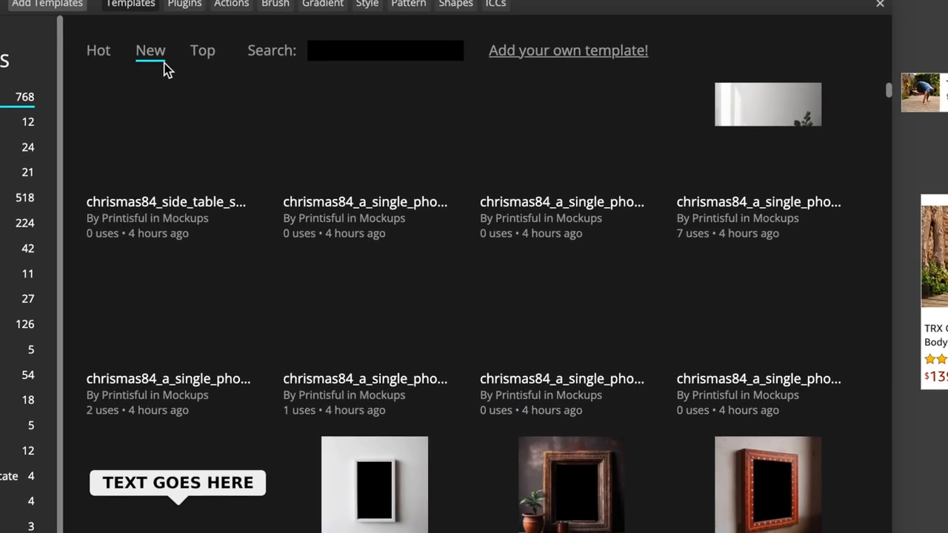
pyautogui.scroll(-3)
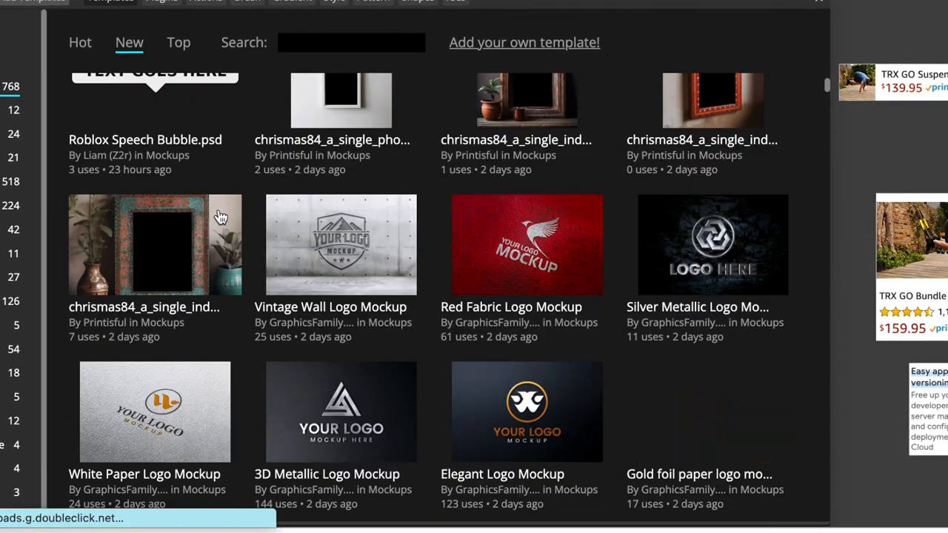
pyautogui.click(527, 412)
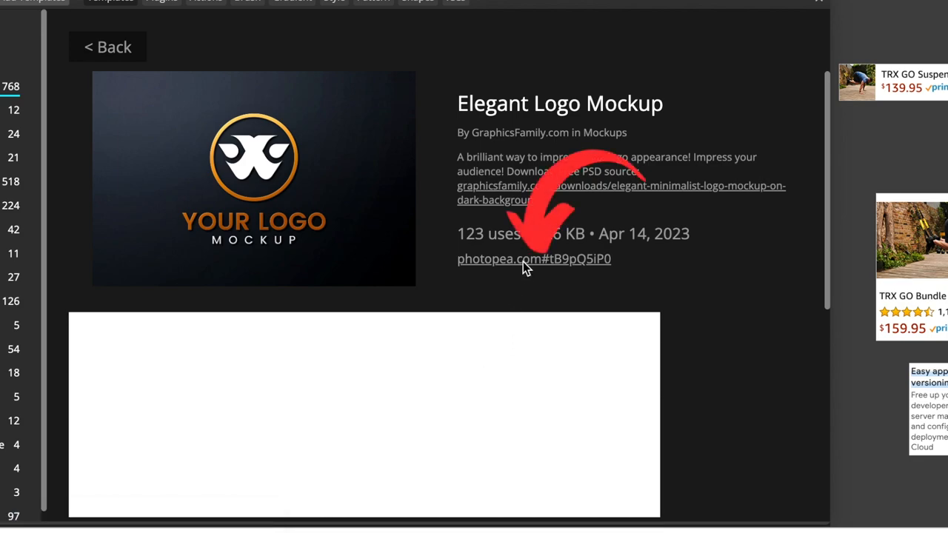
pyautogui.click(533, 258)
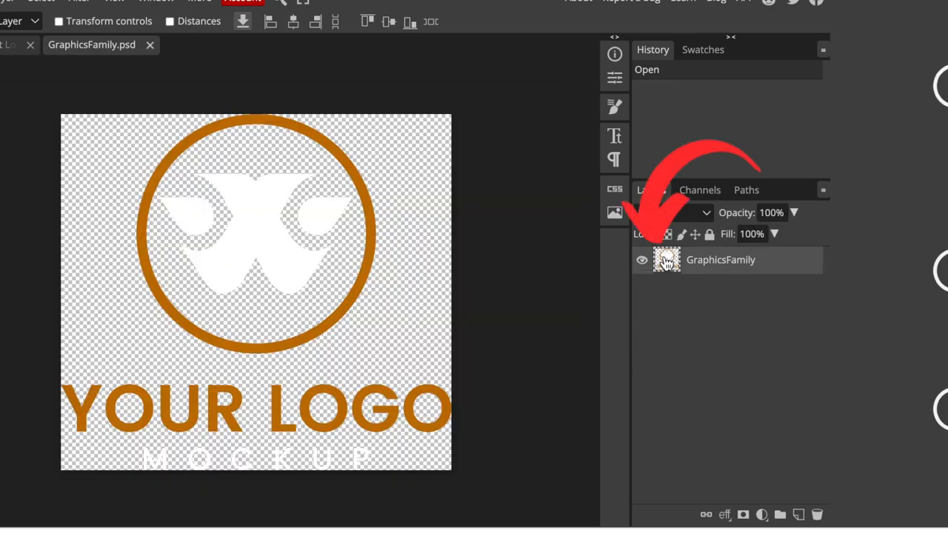
# Step: Hide the placeholder layer and enlarge the placed logo PNG to fill the smart-object canvas
pyautogui.click(641, 261)
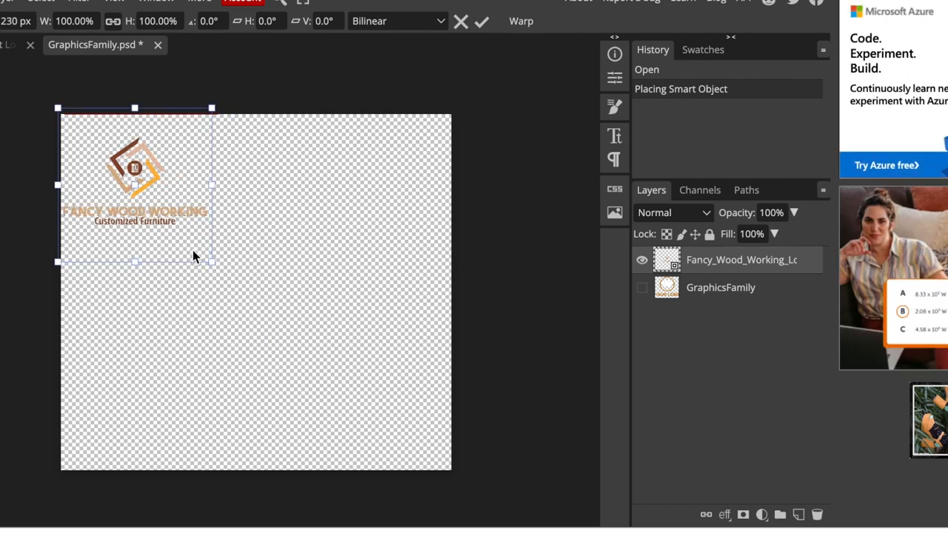
pyautogui.moveTo(213, 261); pyautogui.dragTo(279, 328)
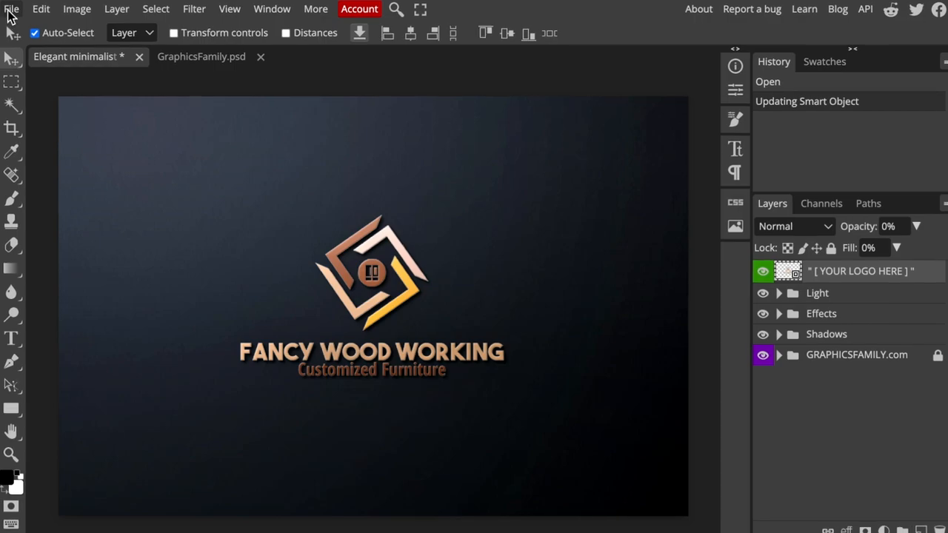
# Step: Export the mockup via File > Export as > PNG and save it to the computer
pyautogui.click(12, 9)
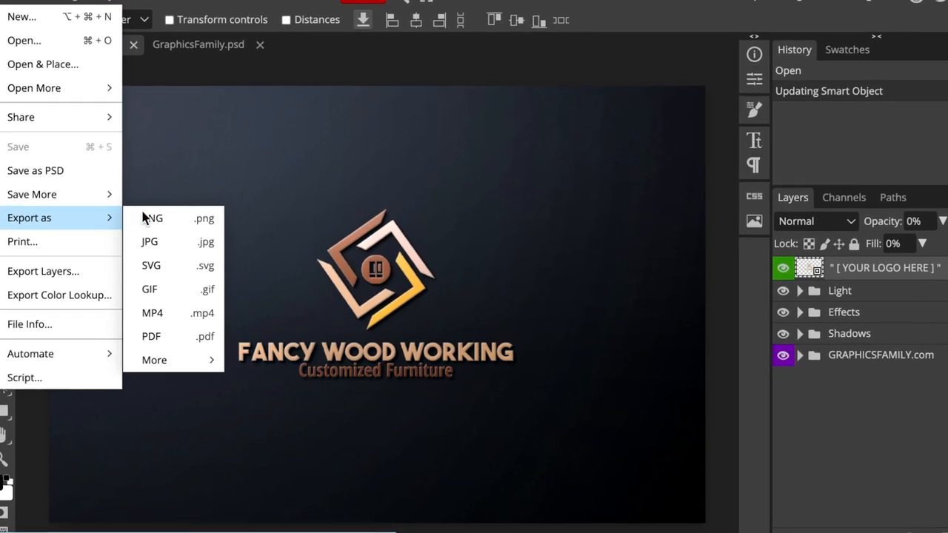
pyautogui.click(153, 218)
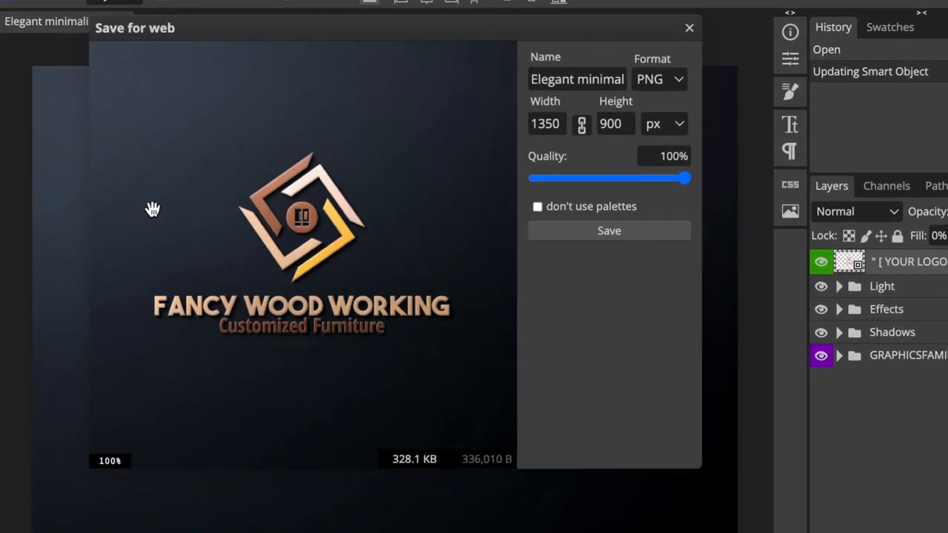
pyautogui.click(609, 232)
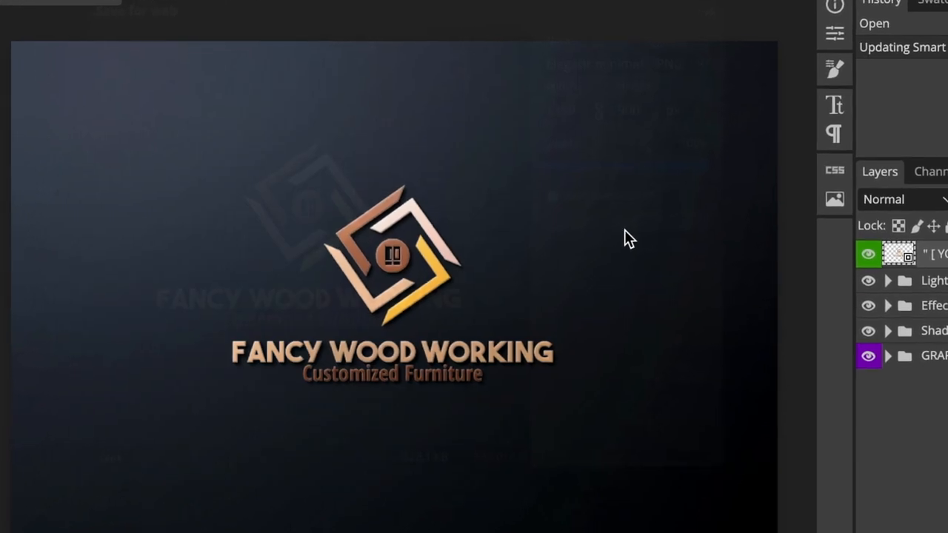